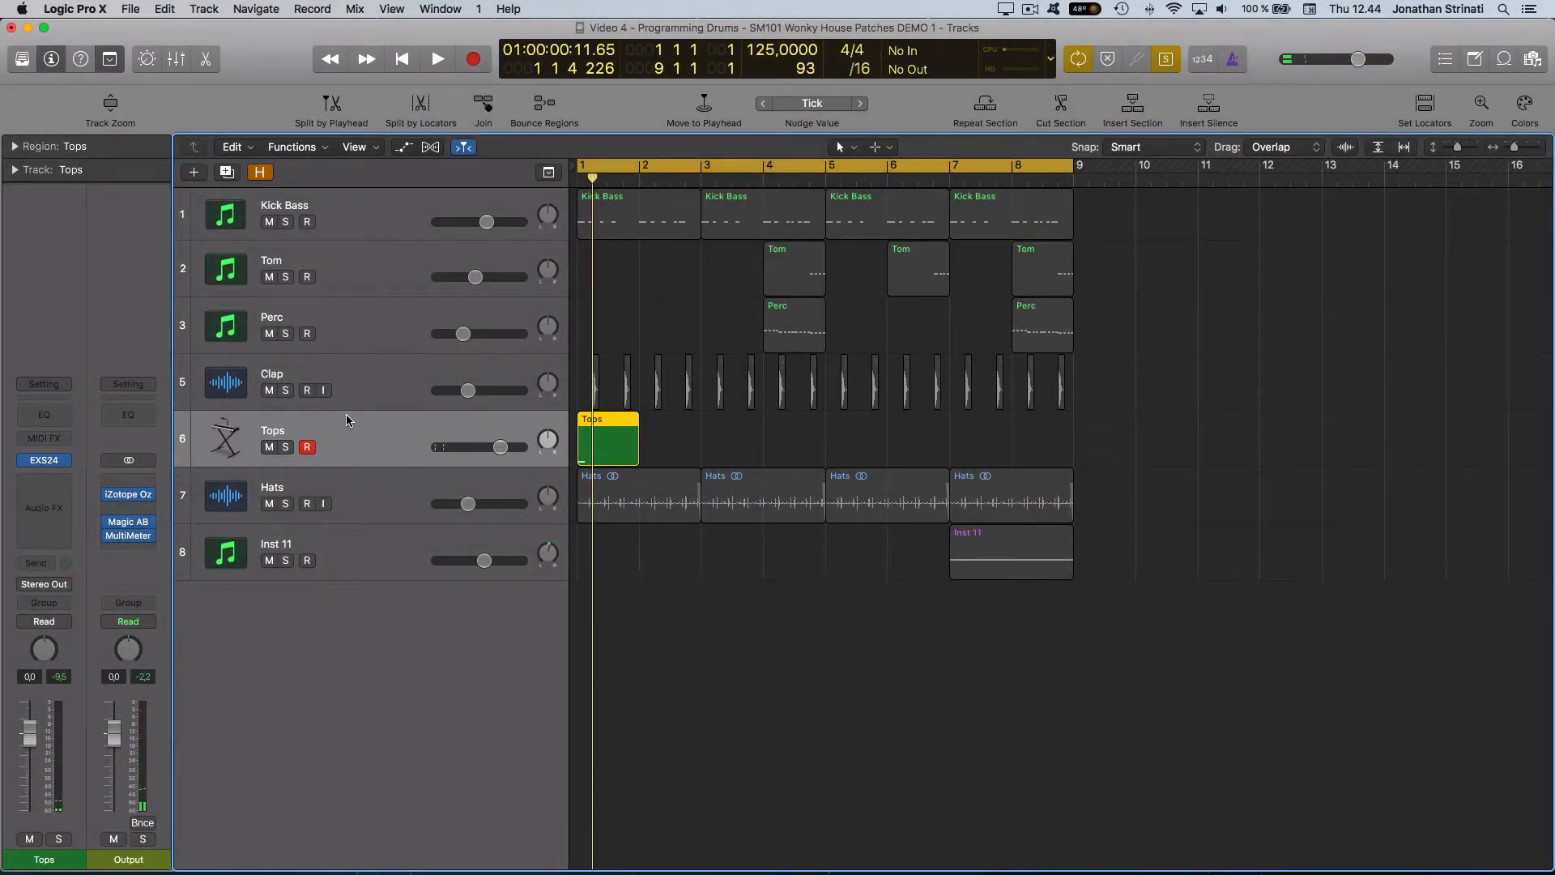
- Play the project to audition the current drums, then stop and return to the start
left_click(438, 58)
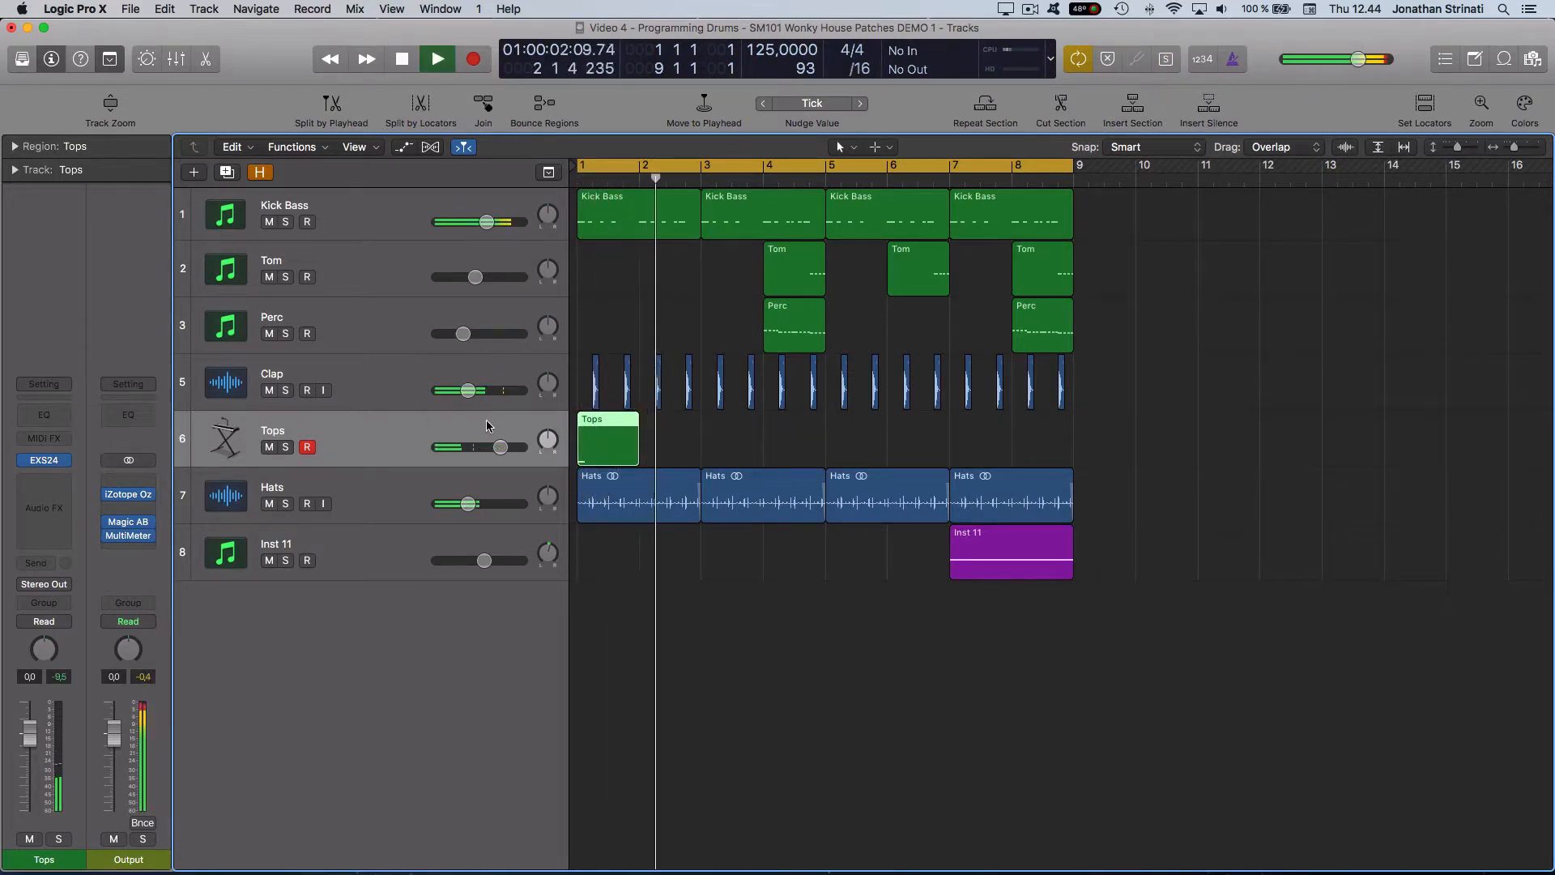
left_click(402, 58)
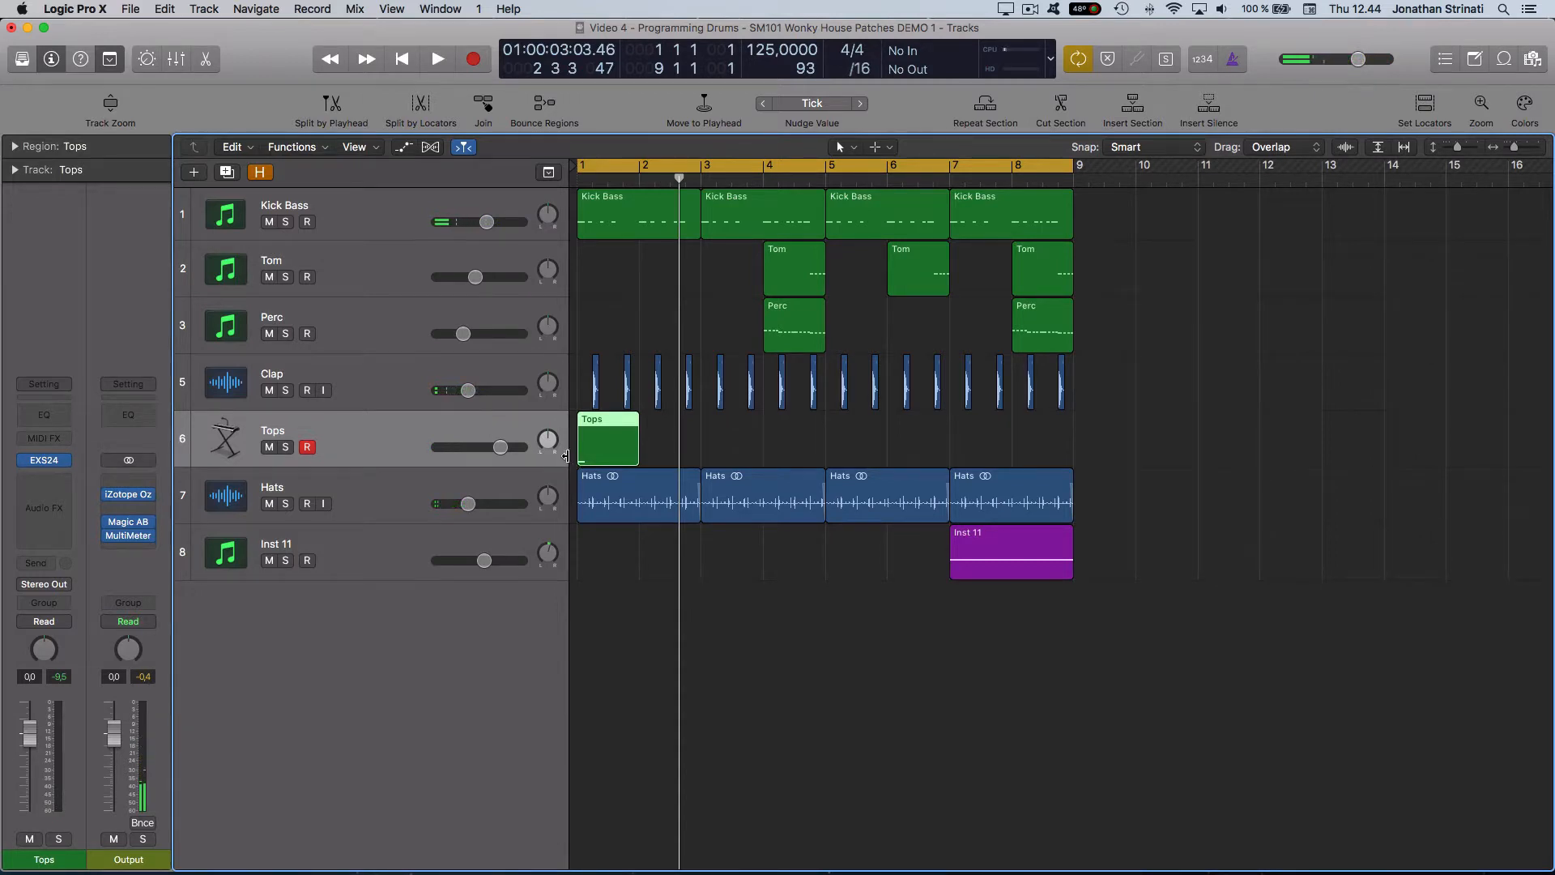
double_click(608, 435)
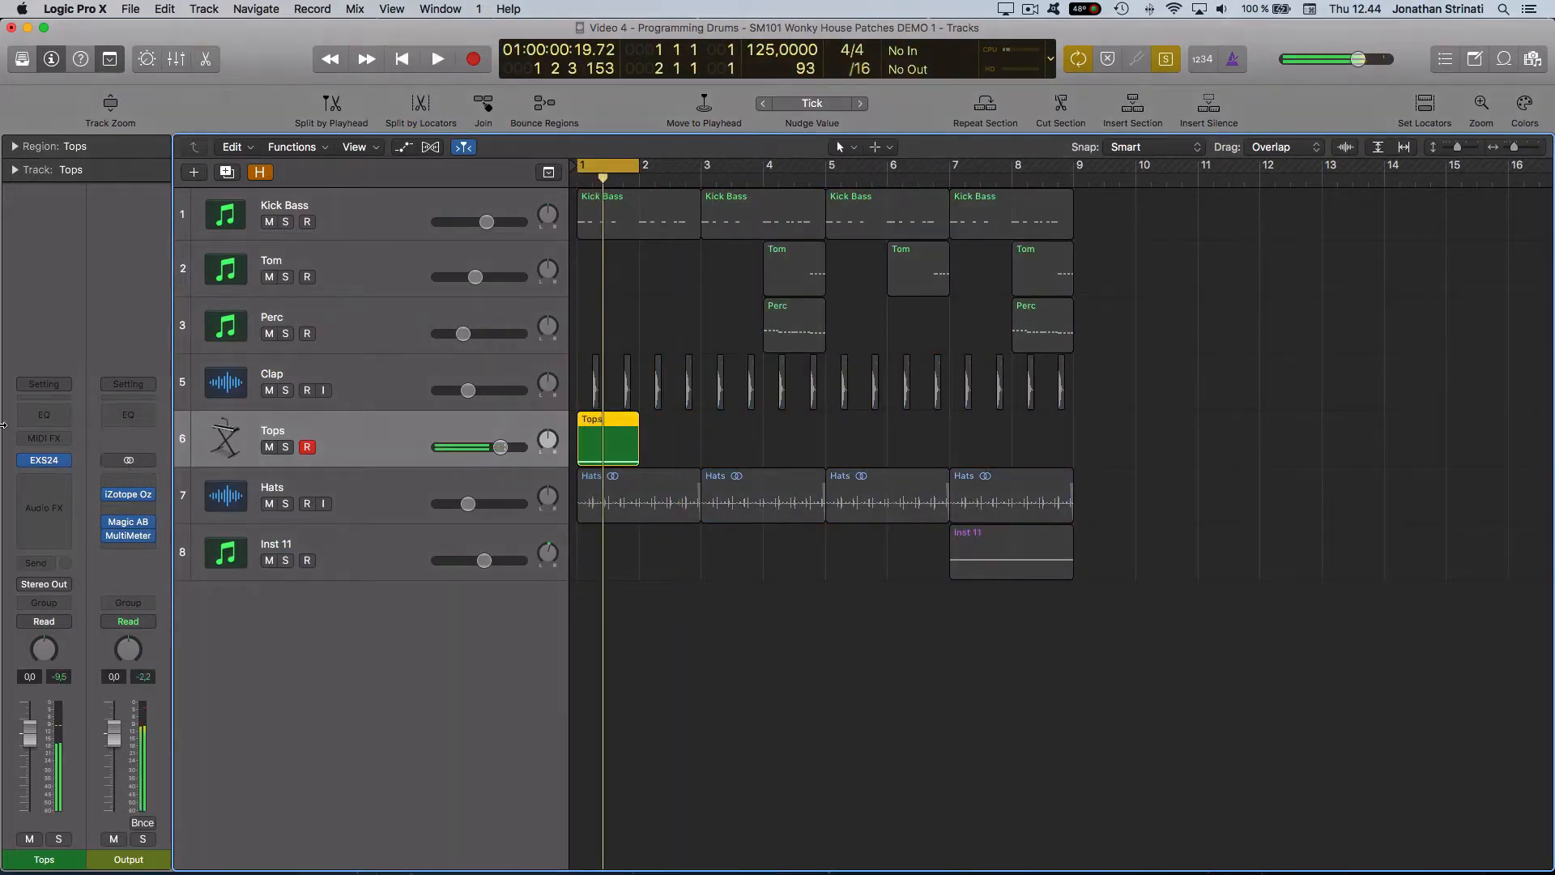
- Bring up the Tops track's Arpeggiator and switch its pattern to Grid mode
left_click(43, 437)
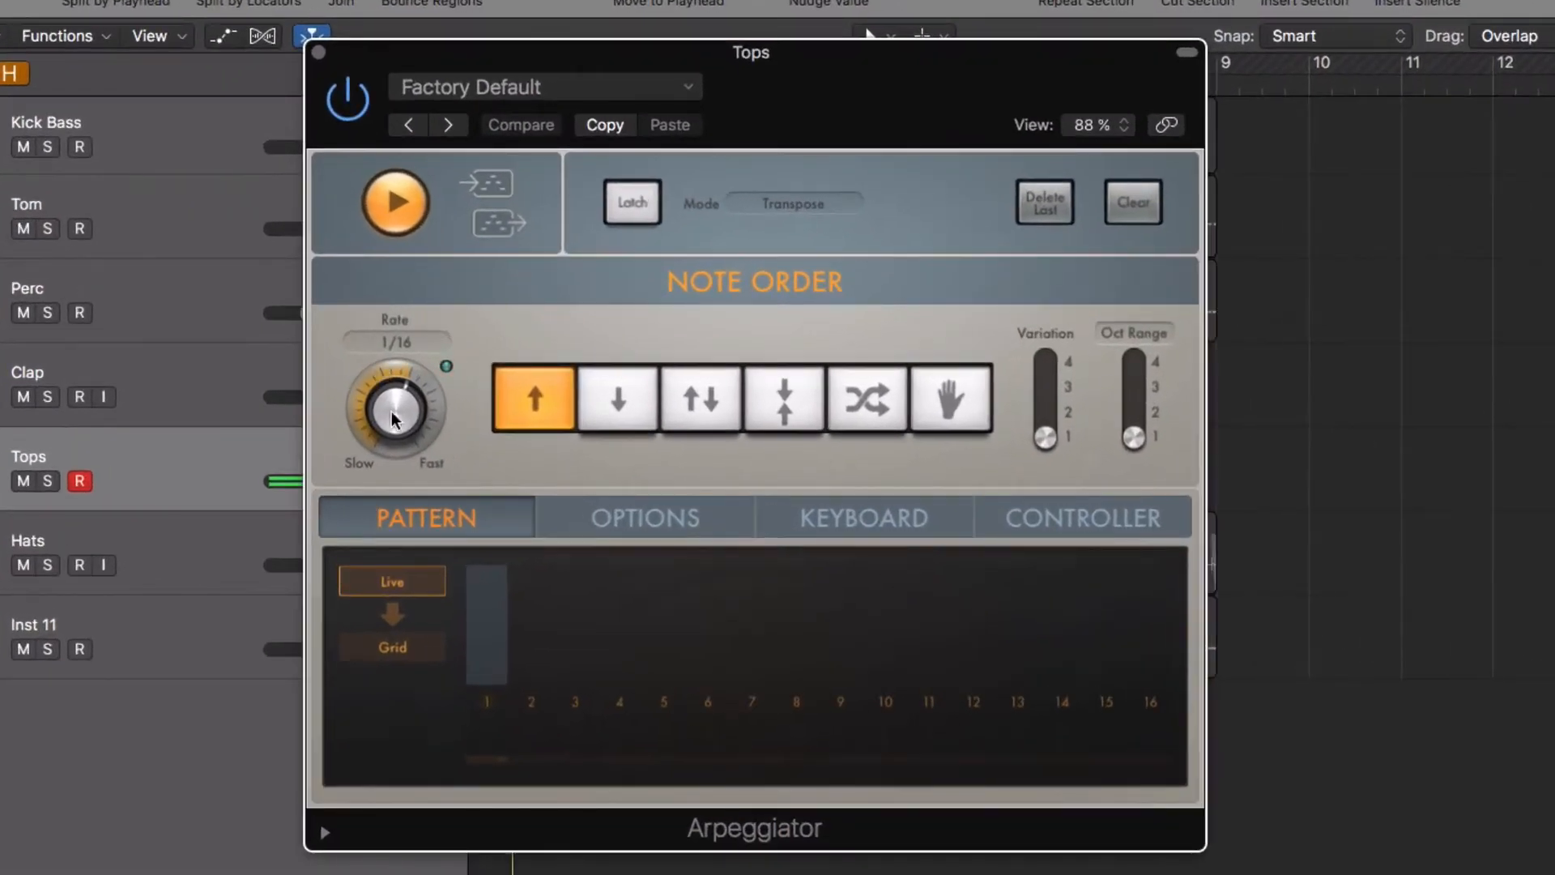
left_click(520, 124)
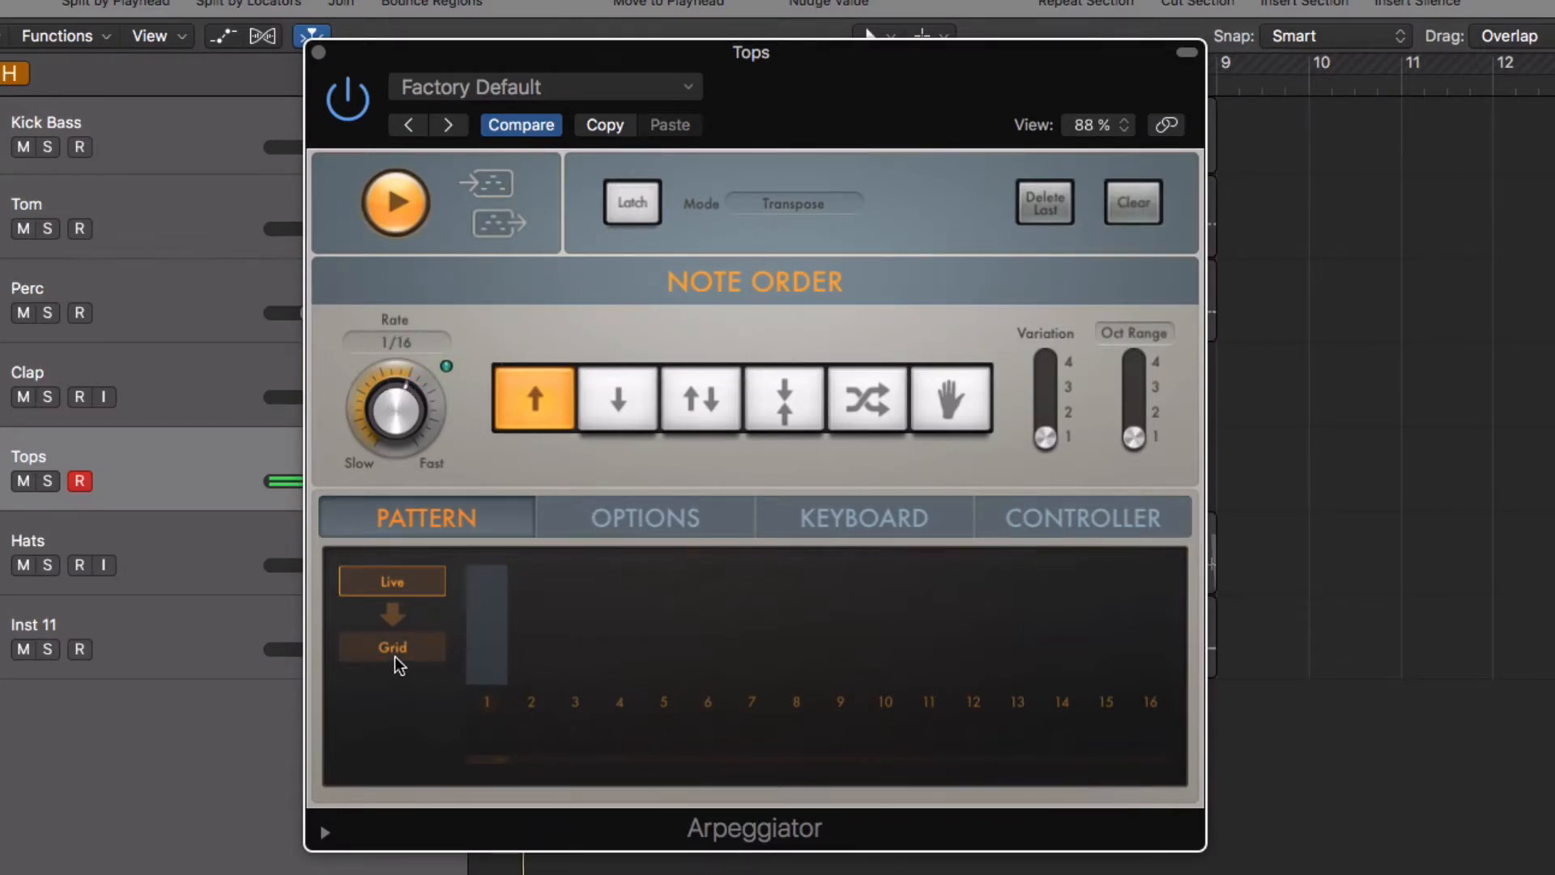
left_click(392, 646)
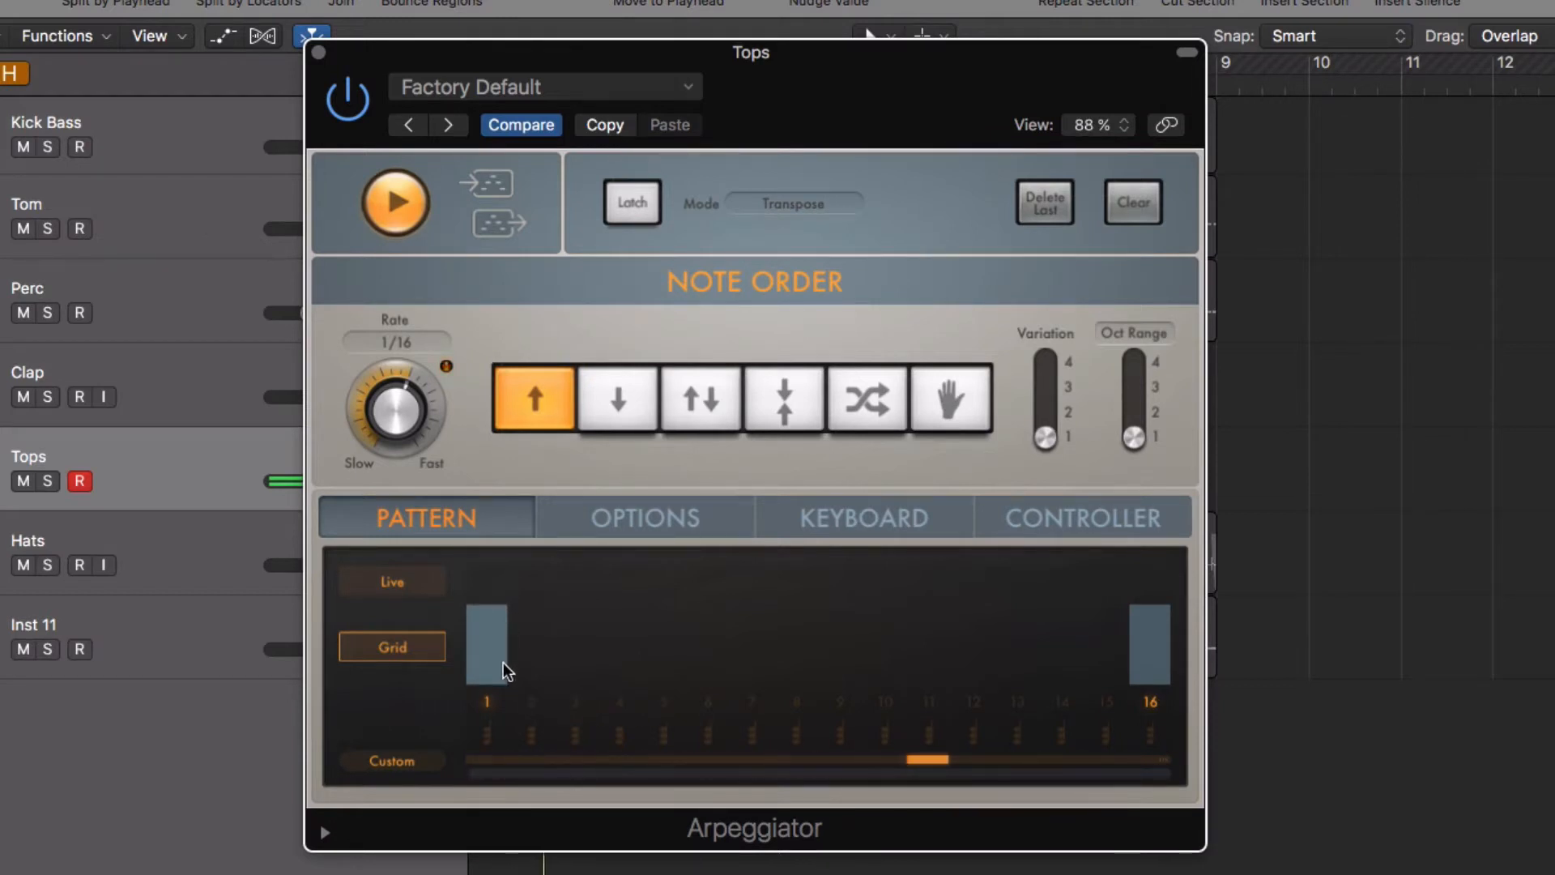
- Draw varied-velocity step bars on steps 1–3, 6–7, 9–11 and 13–16, leaving the rest empty
left_click_drag(505, 669, 532, 615)
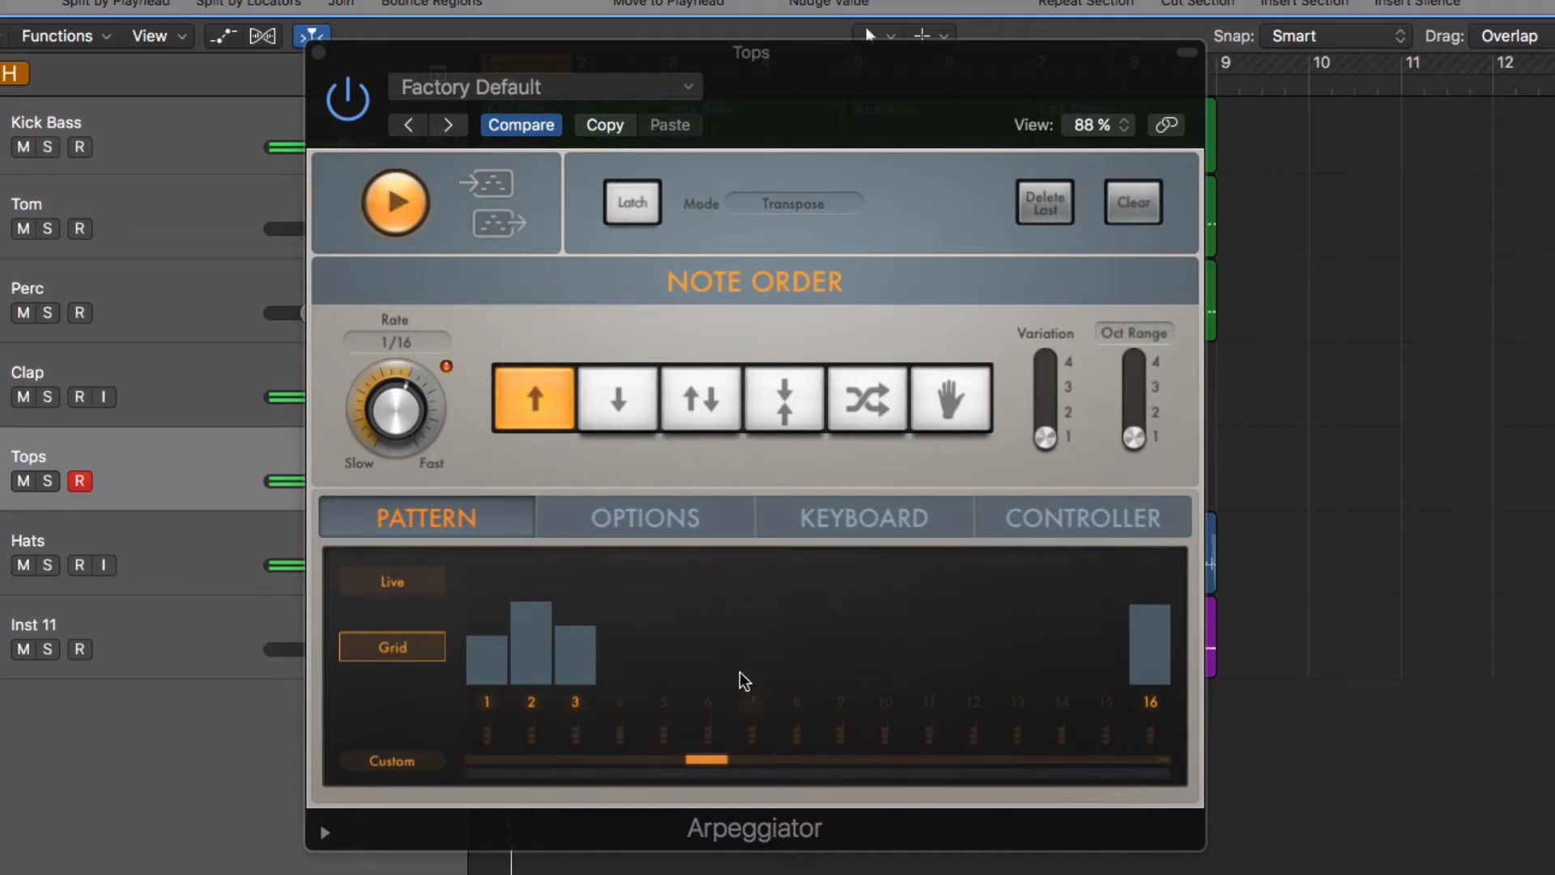
left_click(708, 664)
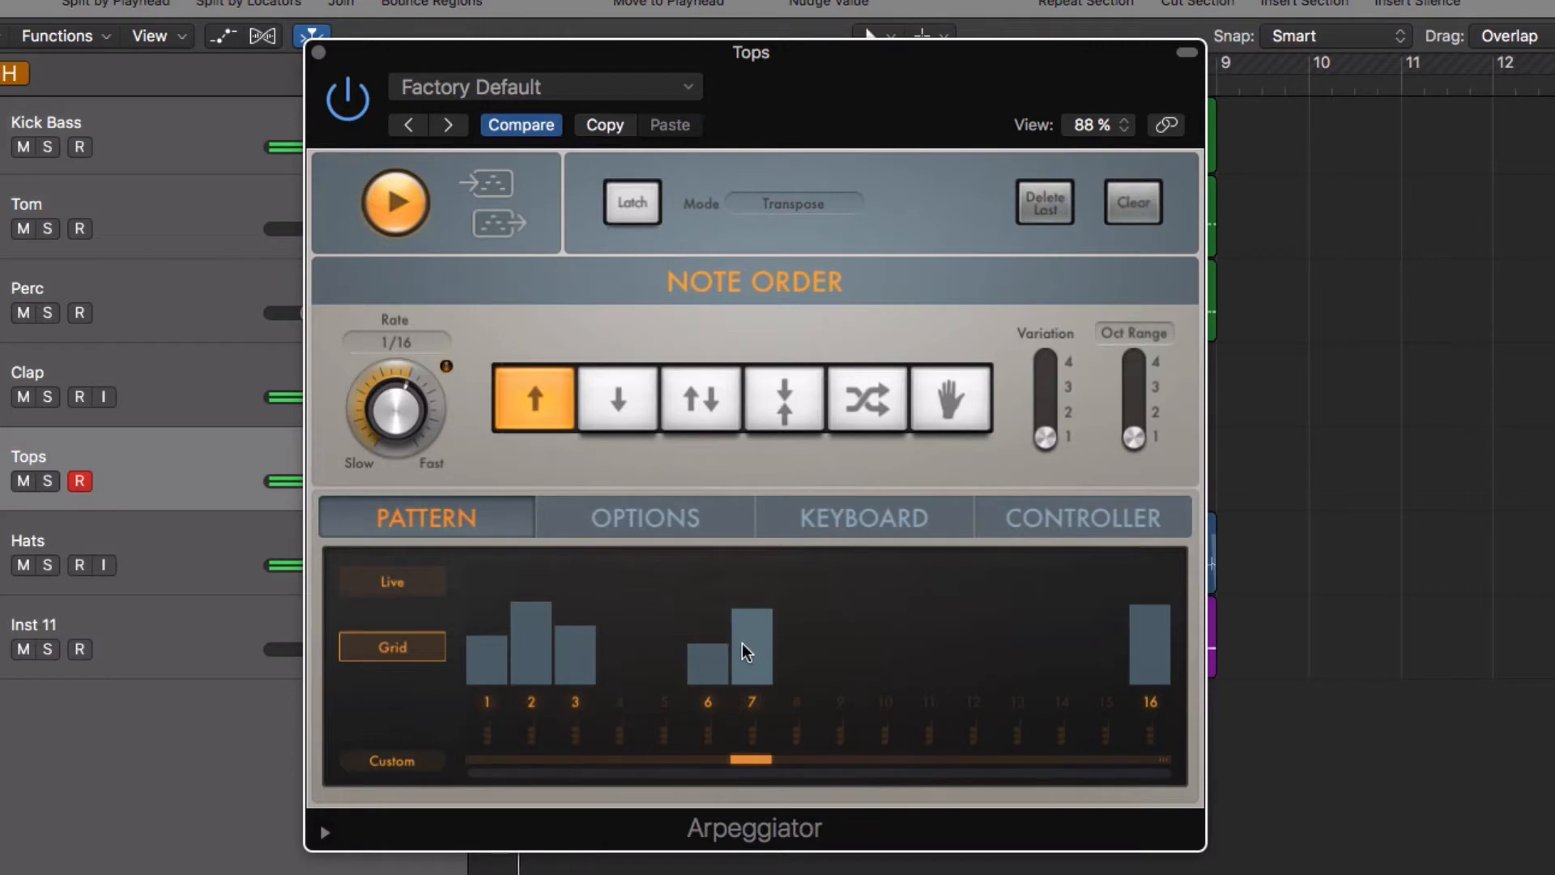
left_click_drag(748, 649, 750, 620)
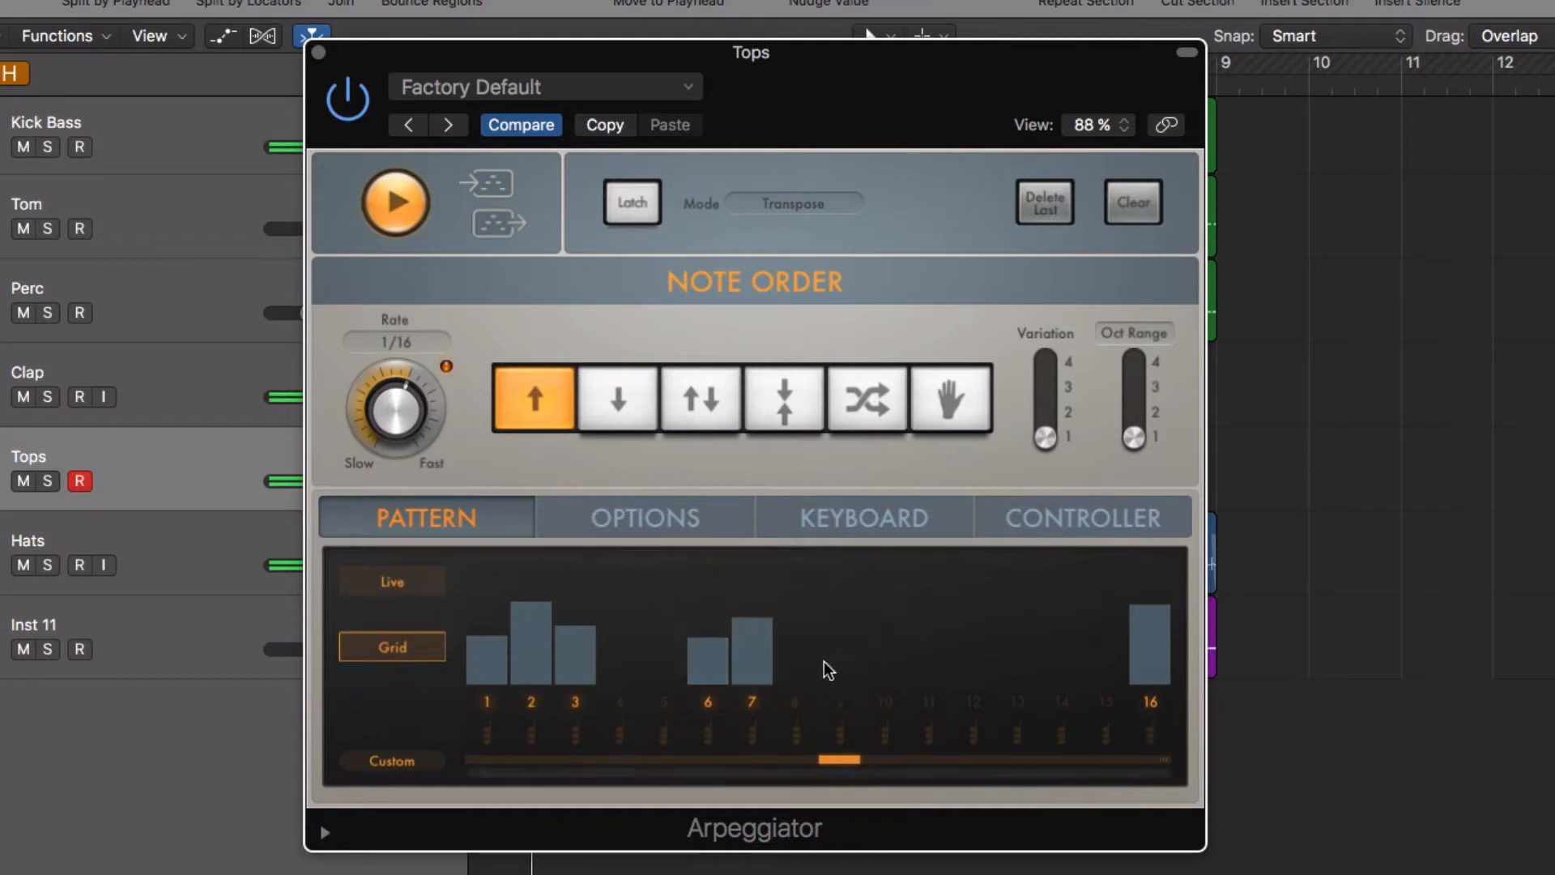
left_click(841, 644)
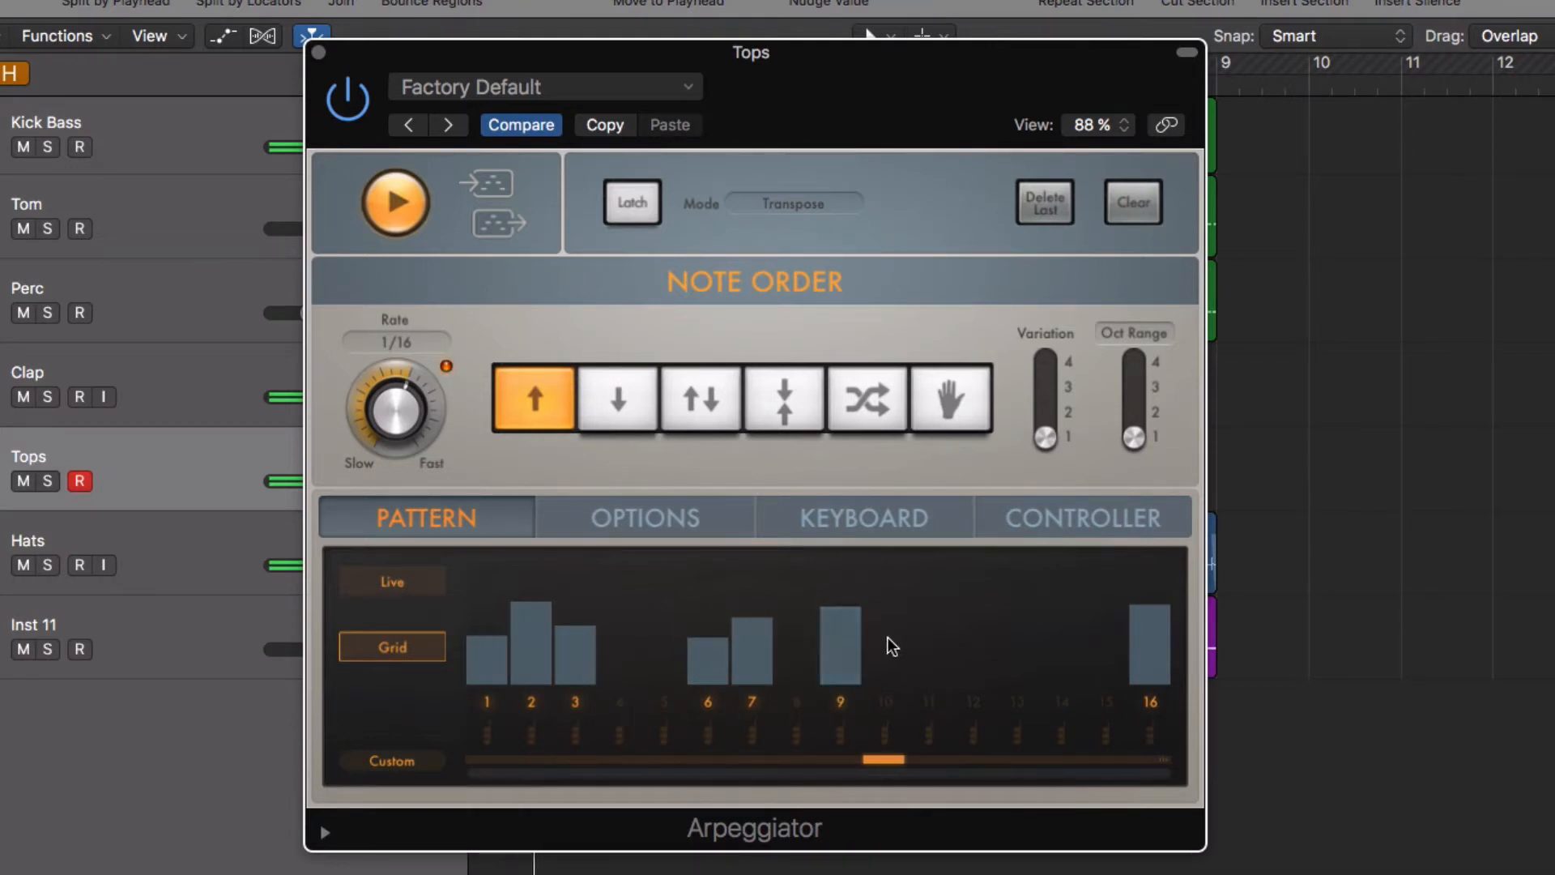
left_click_drag(888, 644, 938, 635)
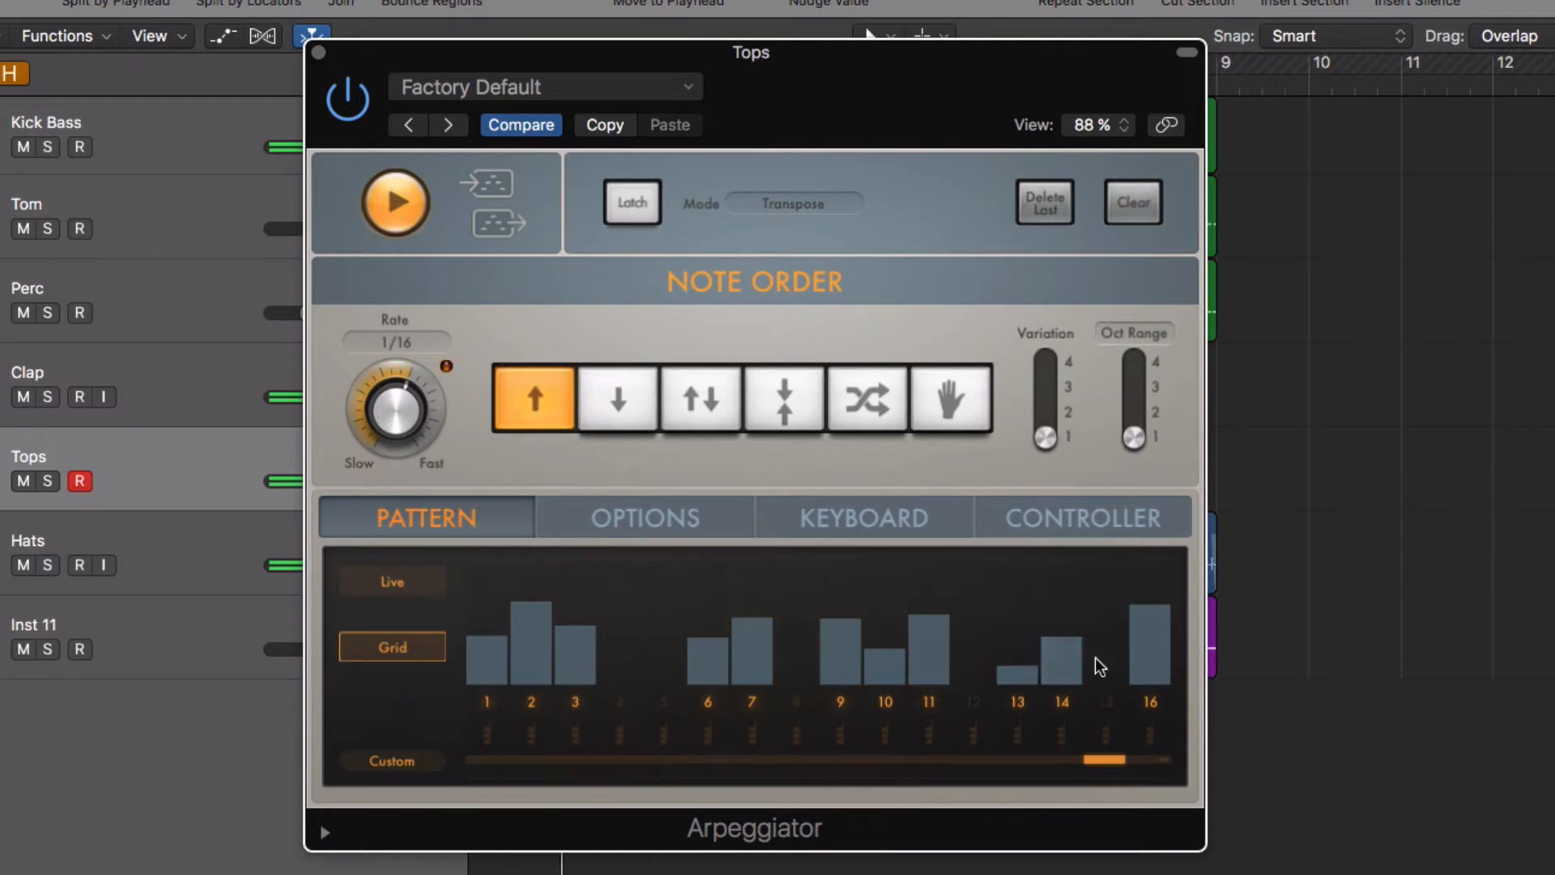
left_click(1103, 664)
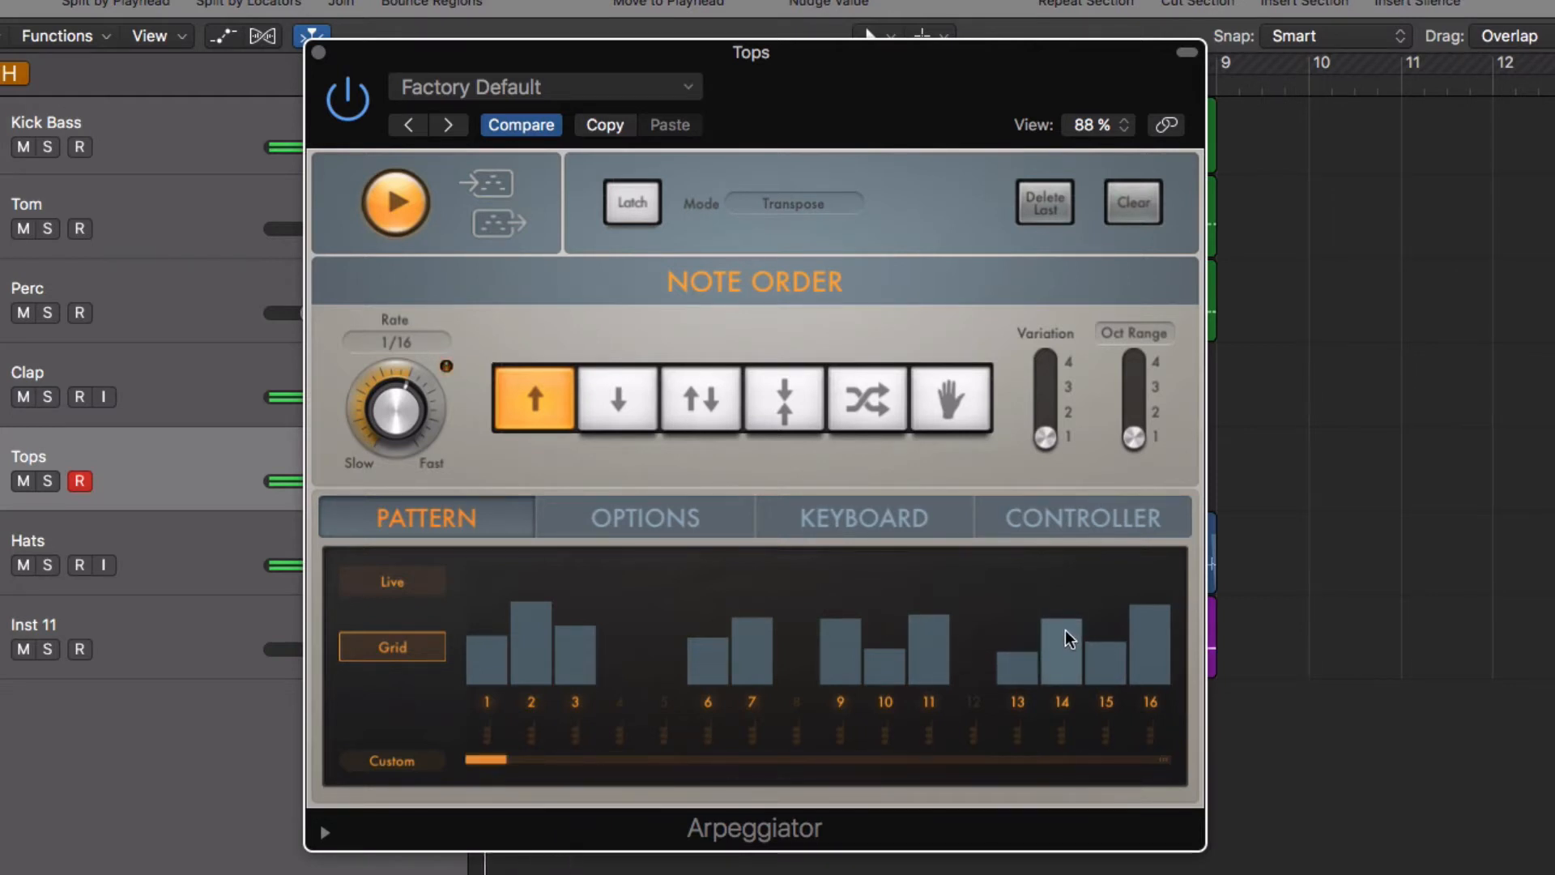
- Set the arpeggio's Swing to 55% in Options and return to the Pattern view
left_click(643, 516)
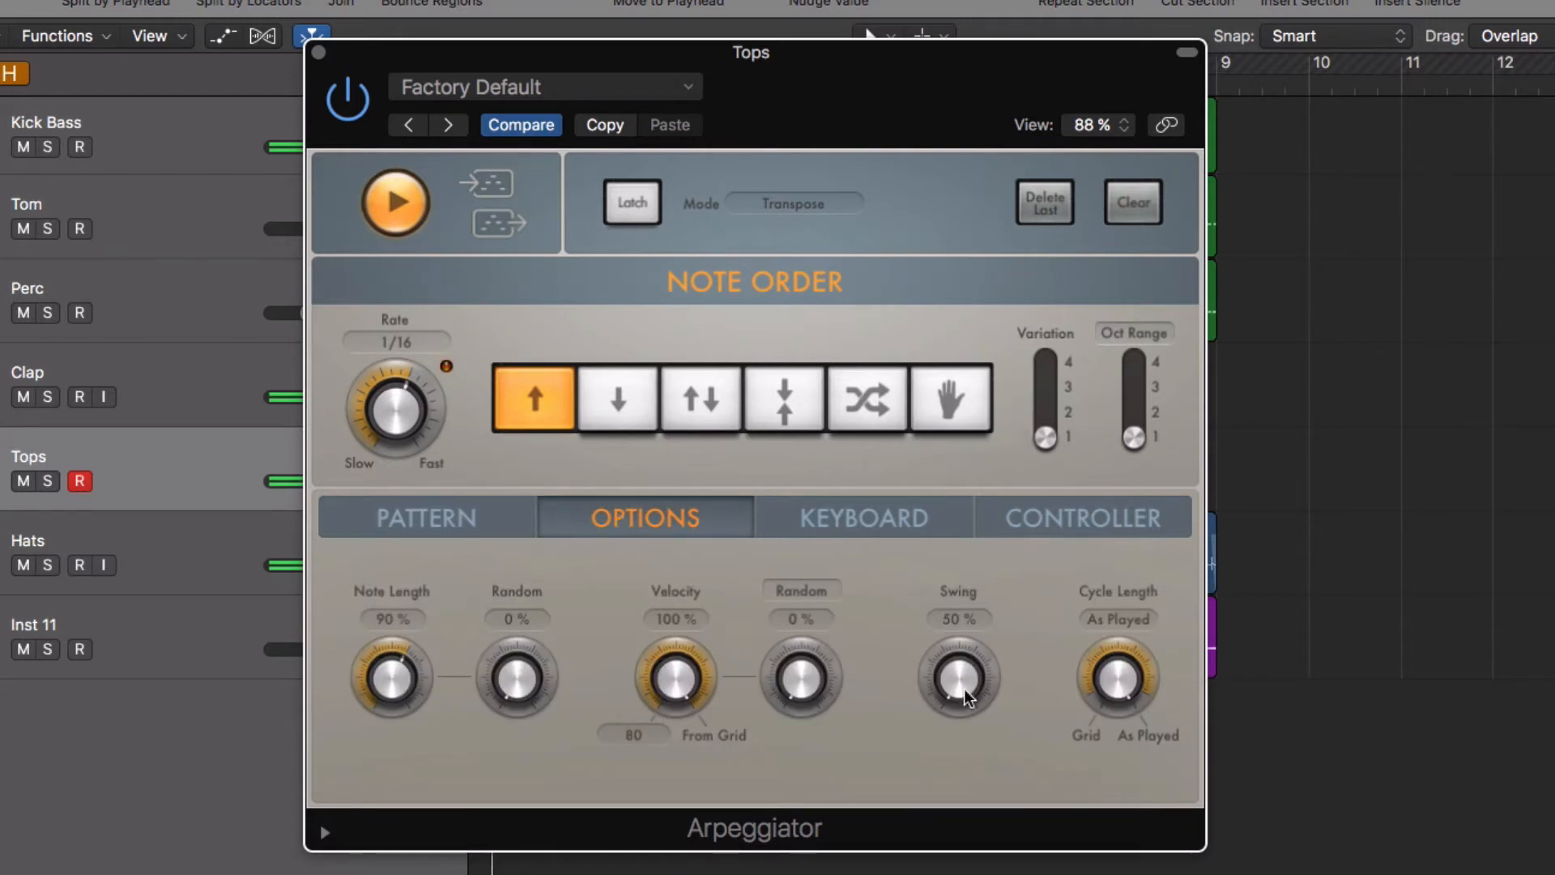
left_click_drag(957, 677, 957, 659)
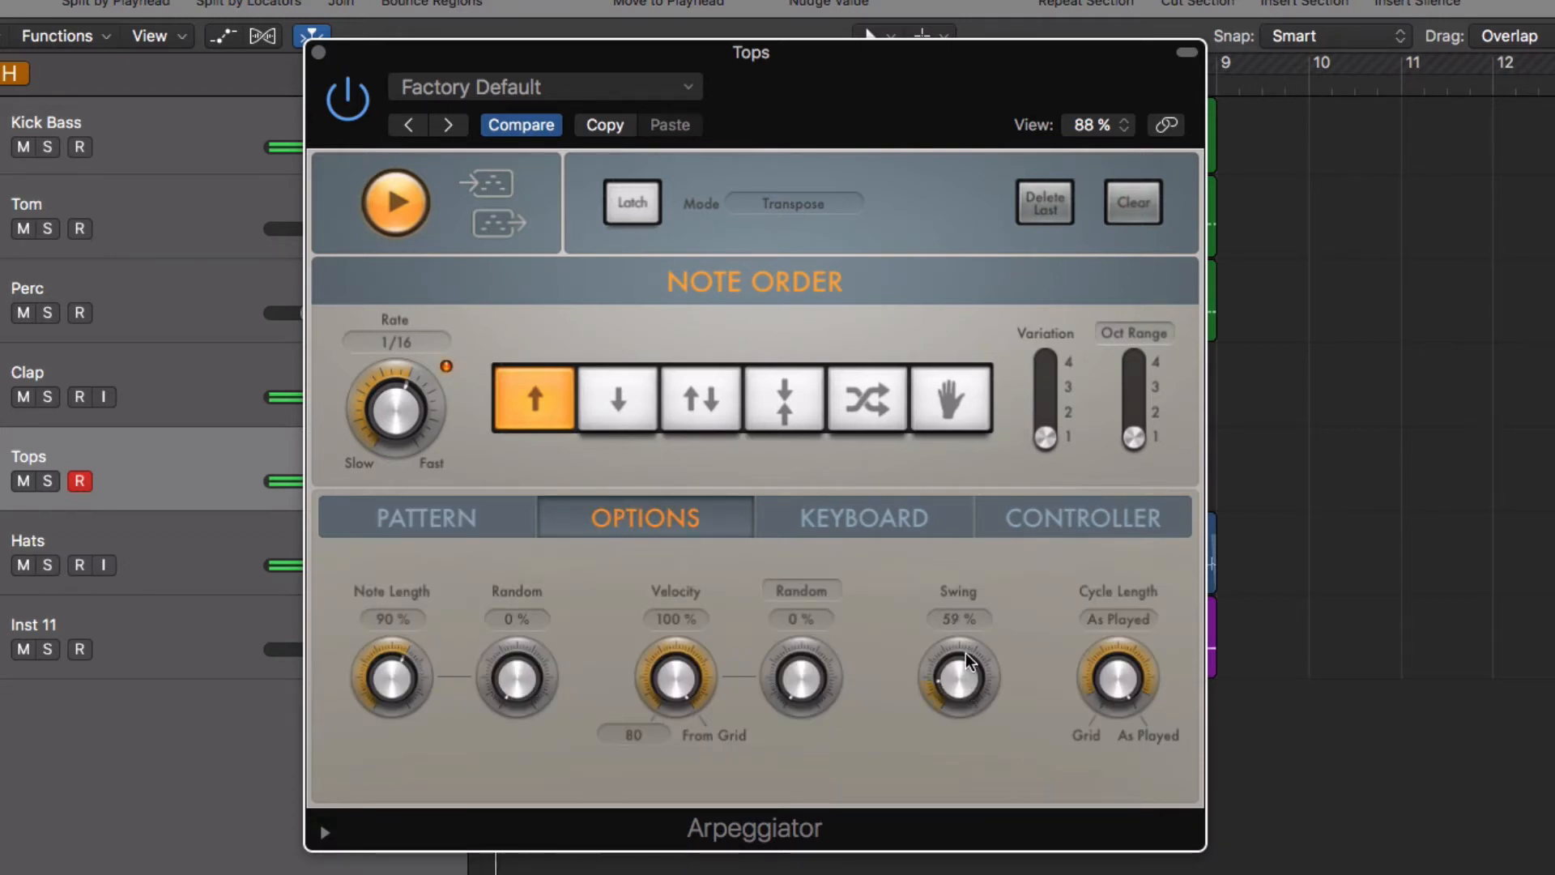
left_click_drag(958, 664, 957, 683)
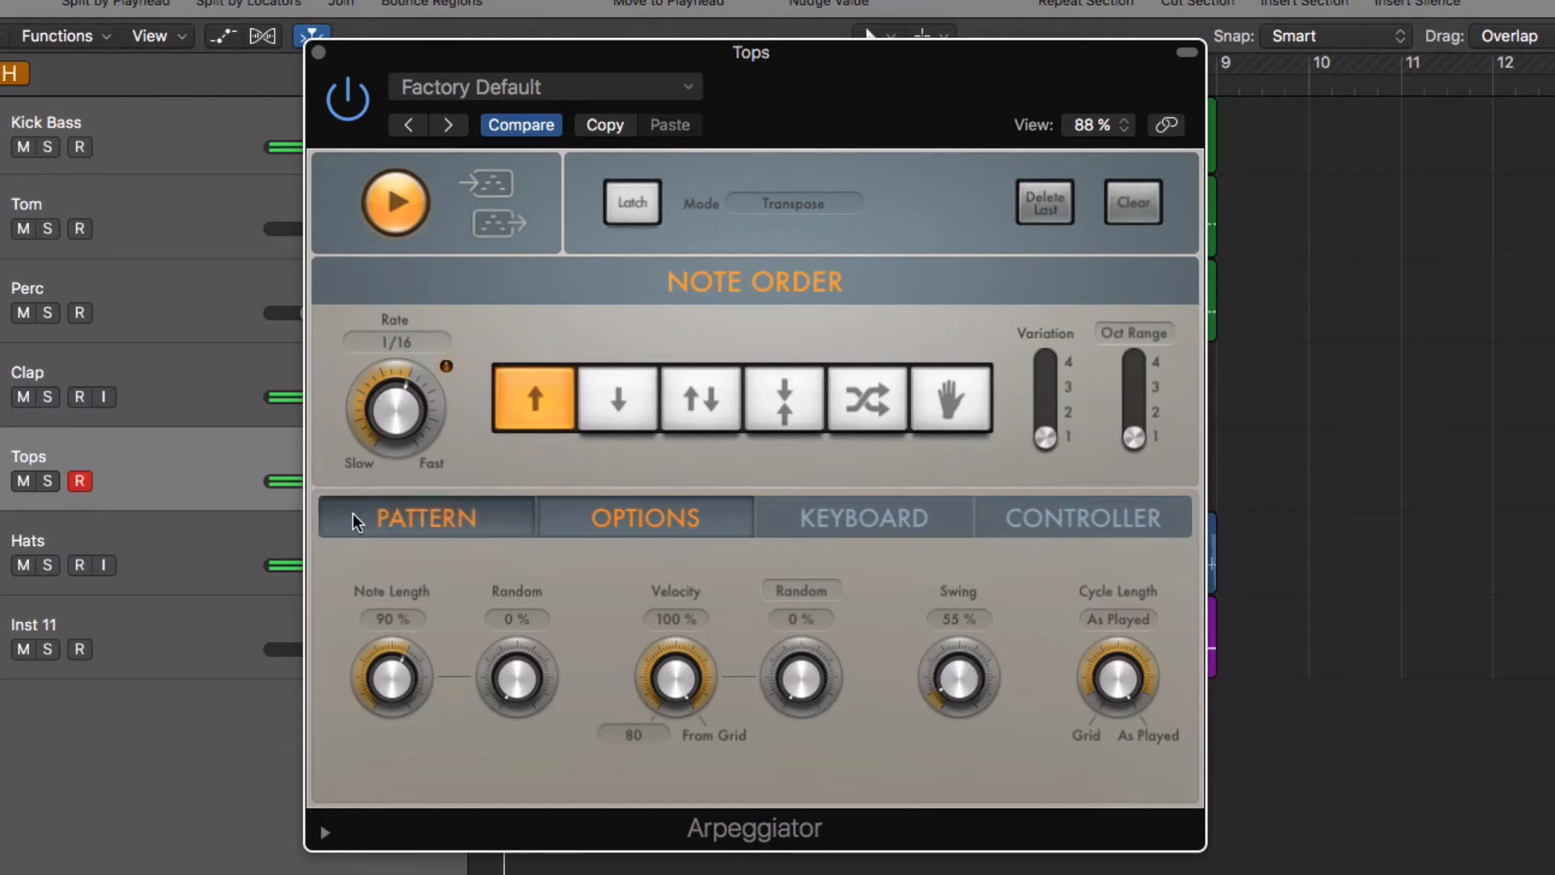
left_click(426, 516)
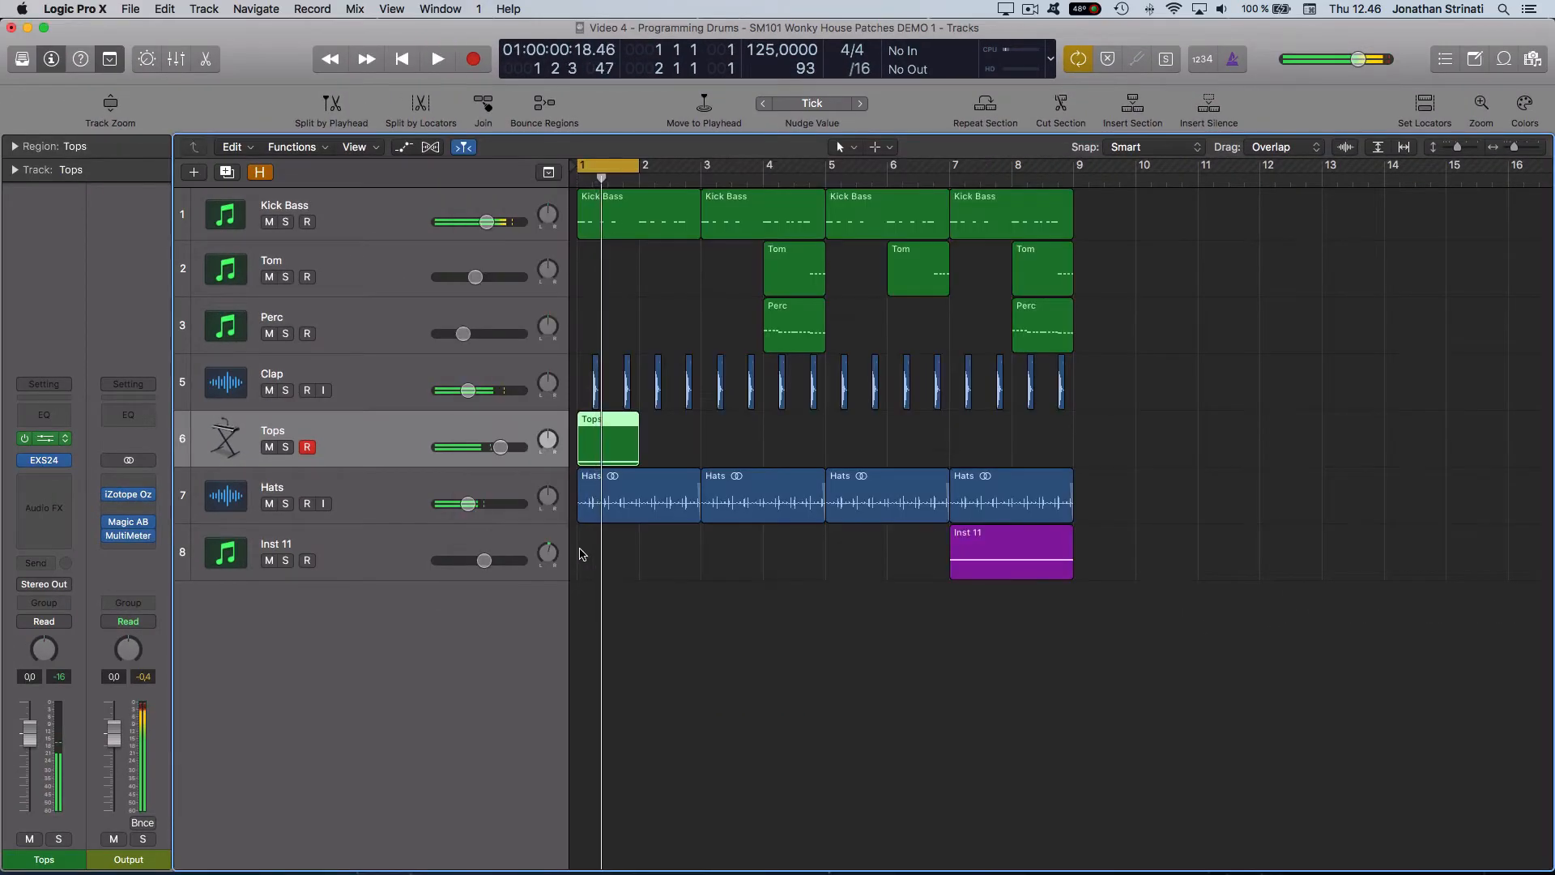
- Repeat the Tops region across bars 1–8 and play the arrangement to check it
left_click(435, 58)
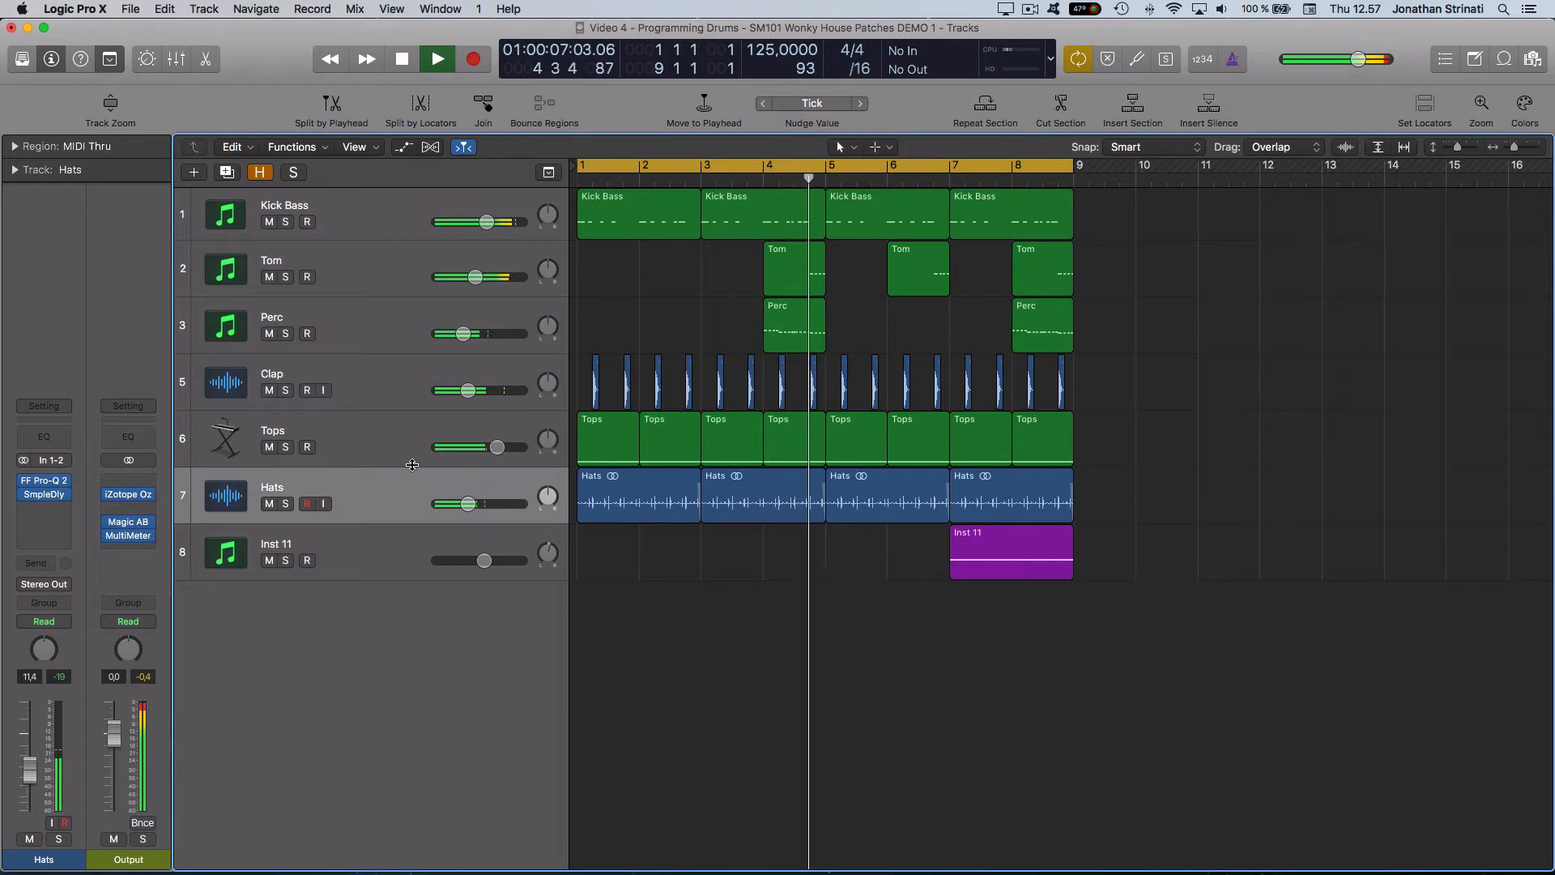
left_click(272, 439)
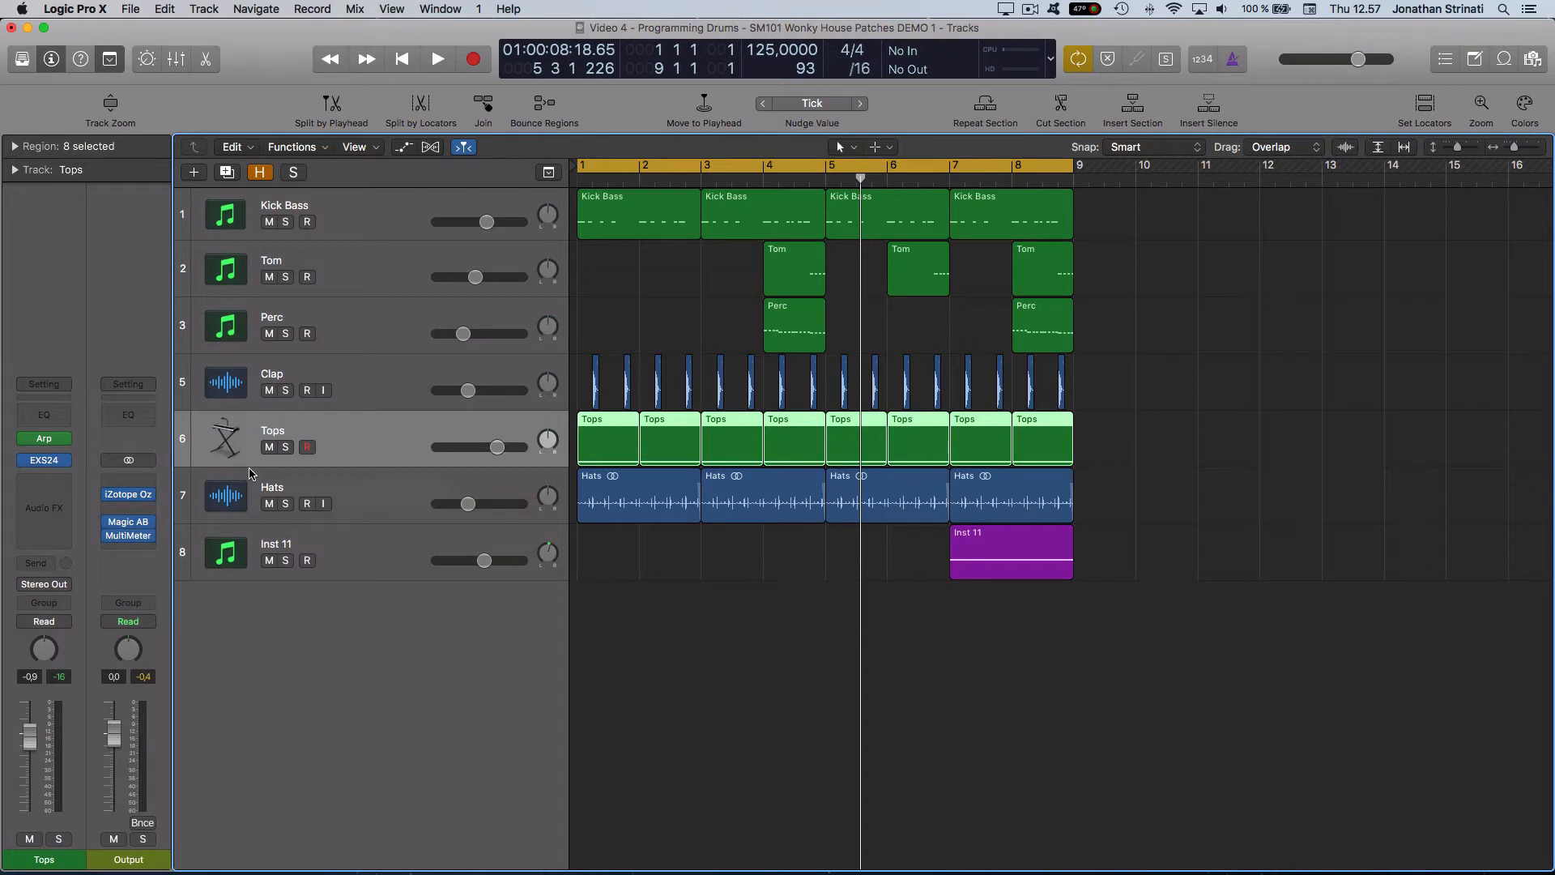
- Create a new Drummer track, set its genre to Hip Hop and choose Dez as the drummer
left_click(195, 172)
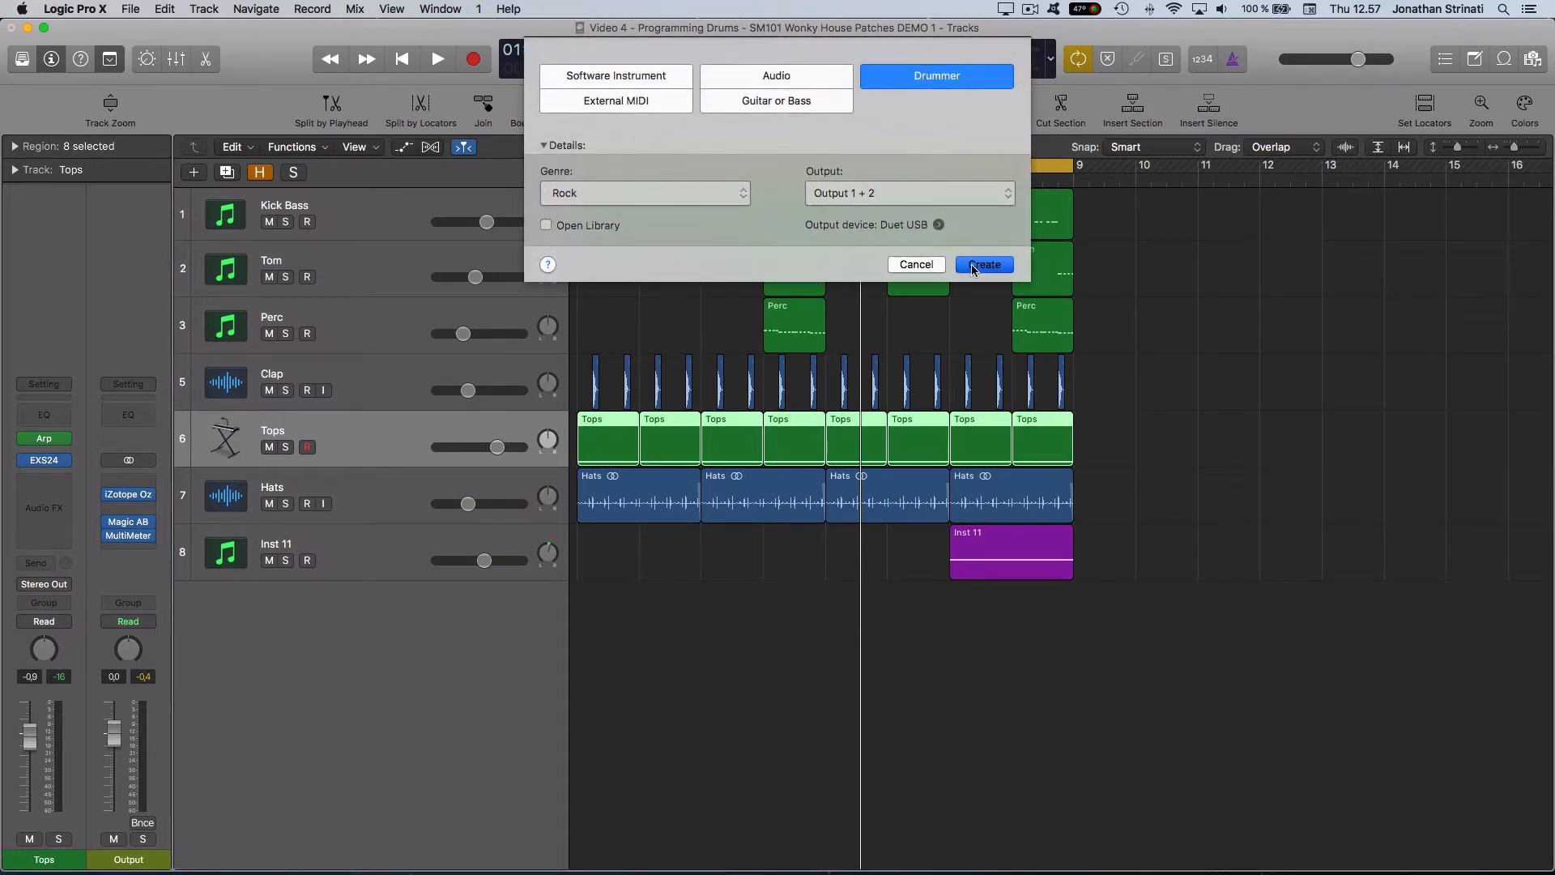
left_click(981, 264)
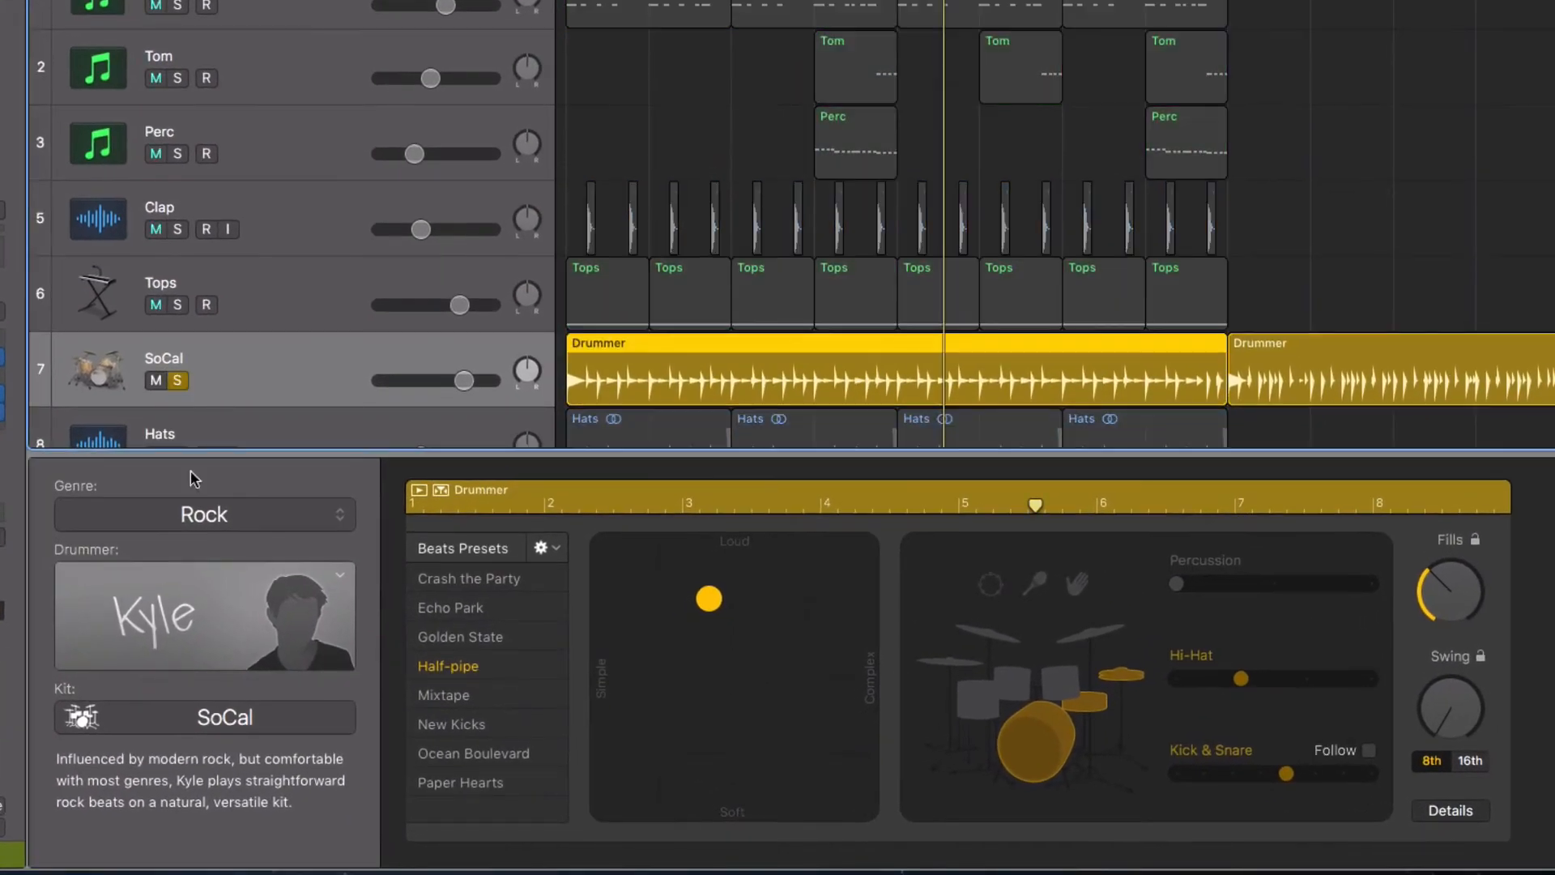
left_click(203, 513)
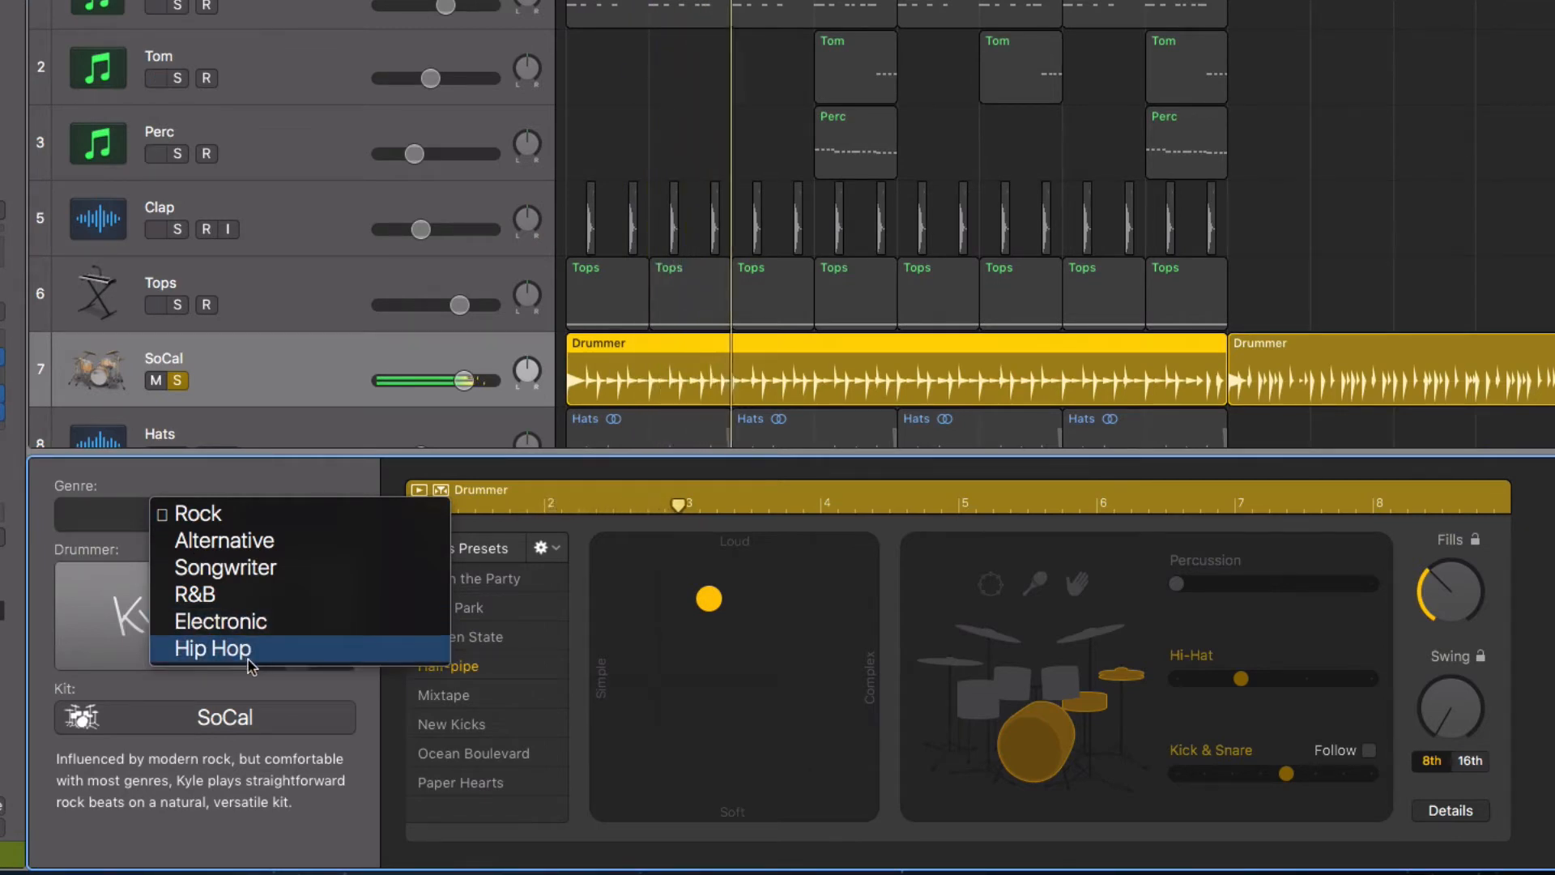
left_click(211, 648)
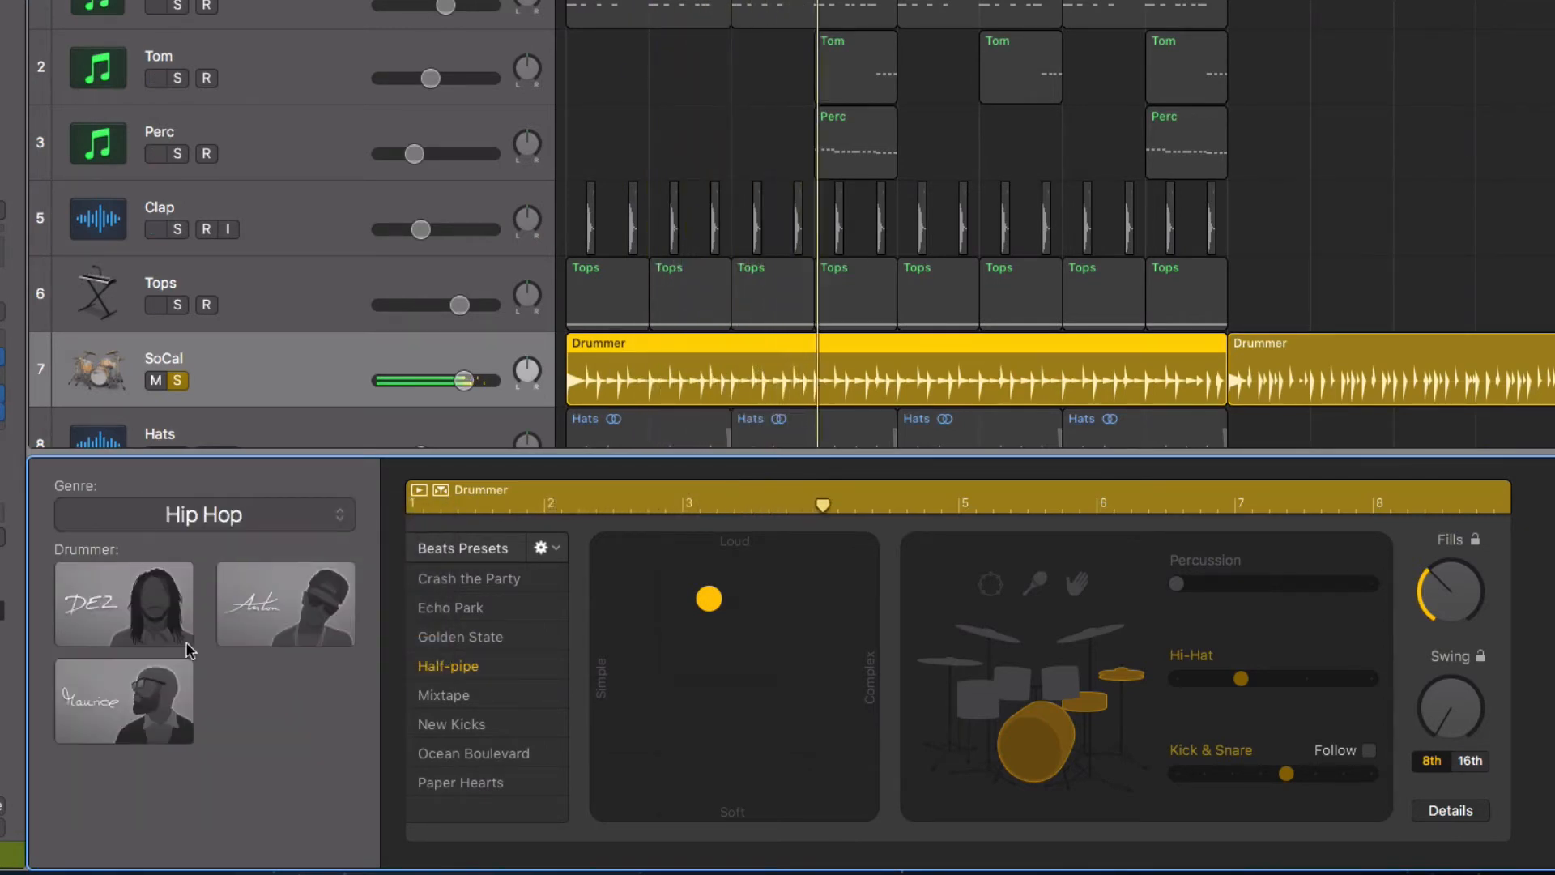
left_click(124, 604)
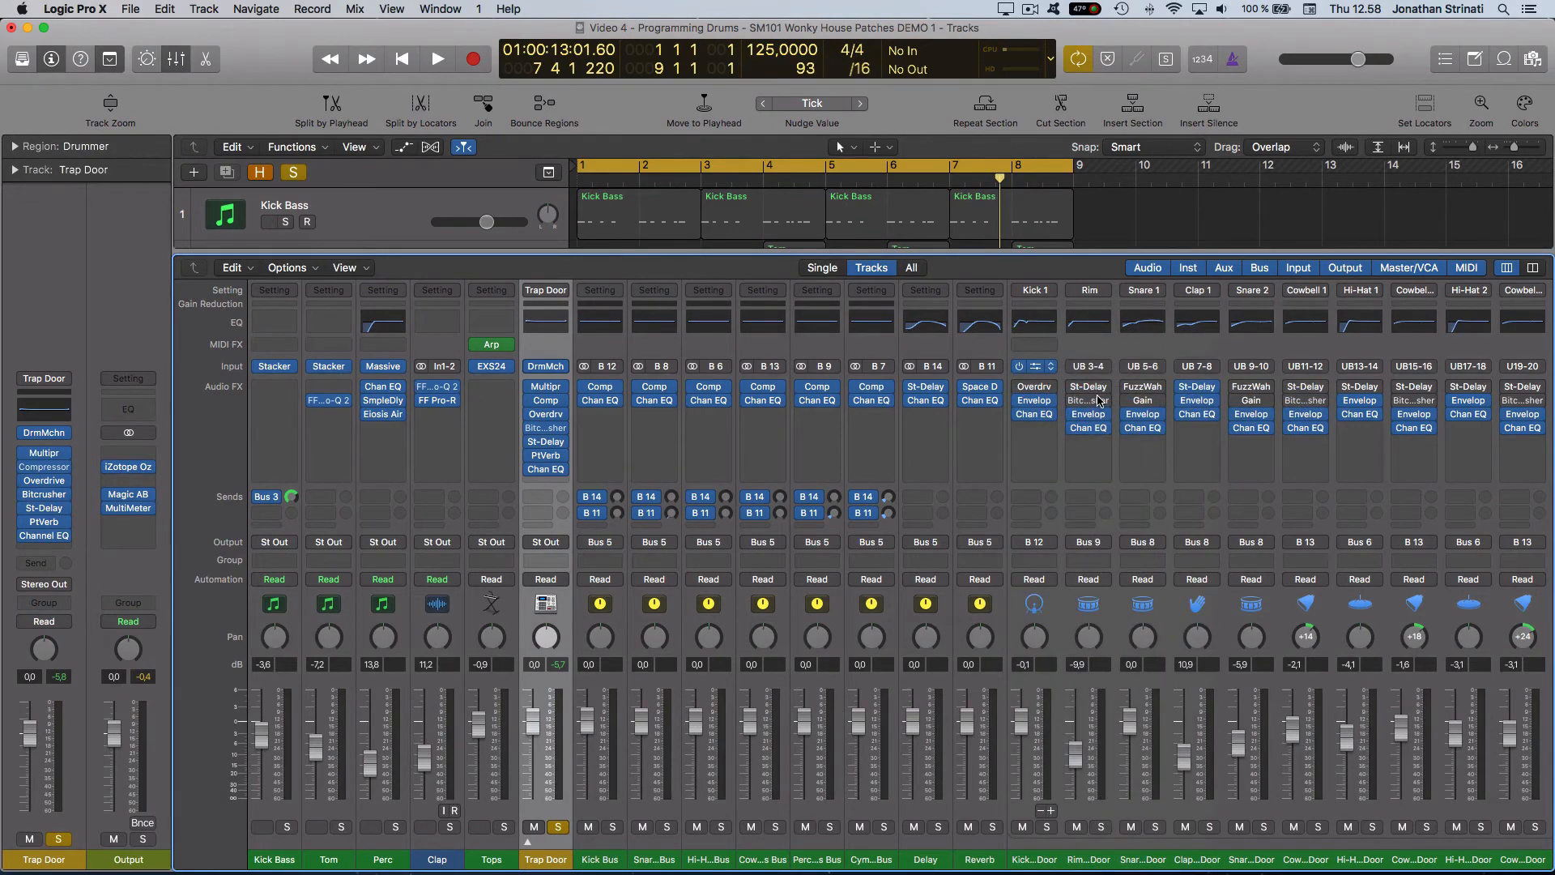
mouse_move(1069, 431)
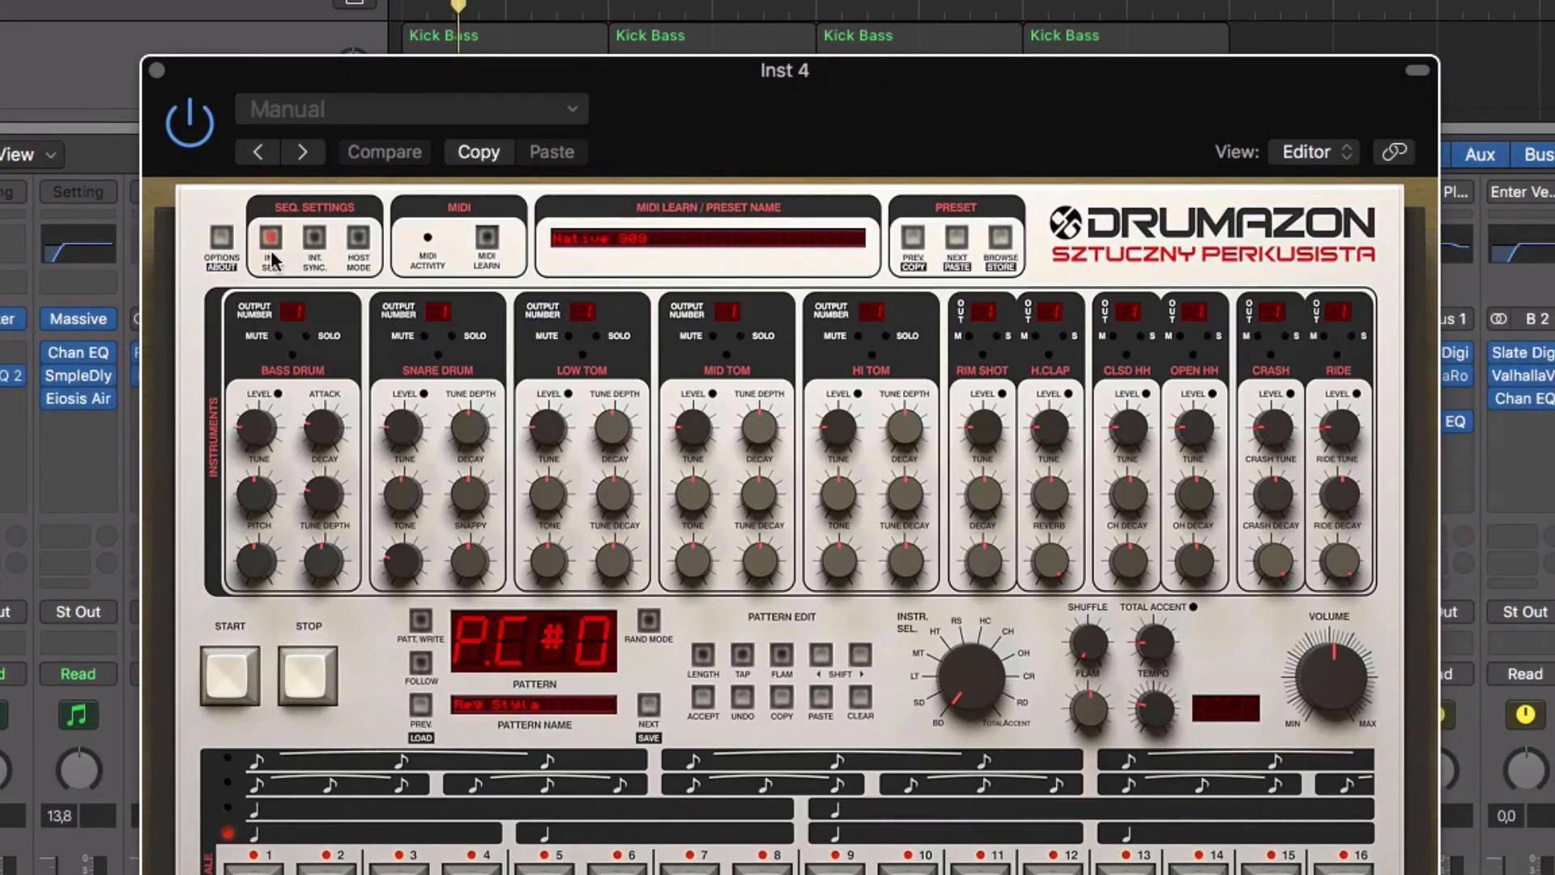
- Change Drumazon's sequencer mode via its SEQ SETTINGS button
left_click(270, 240)
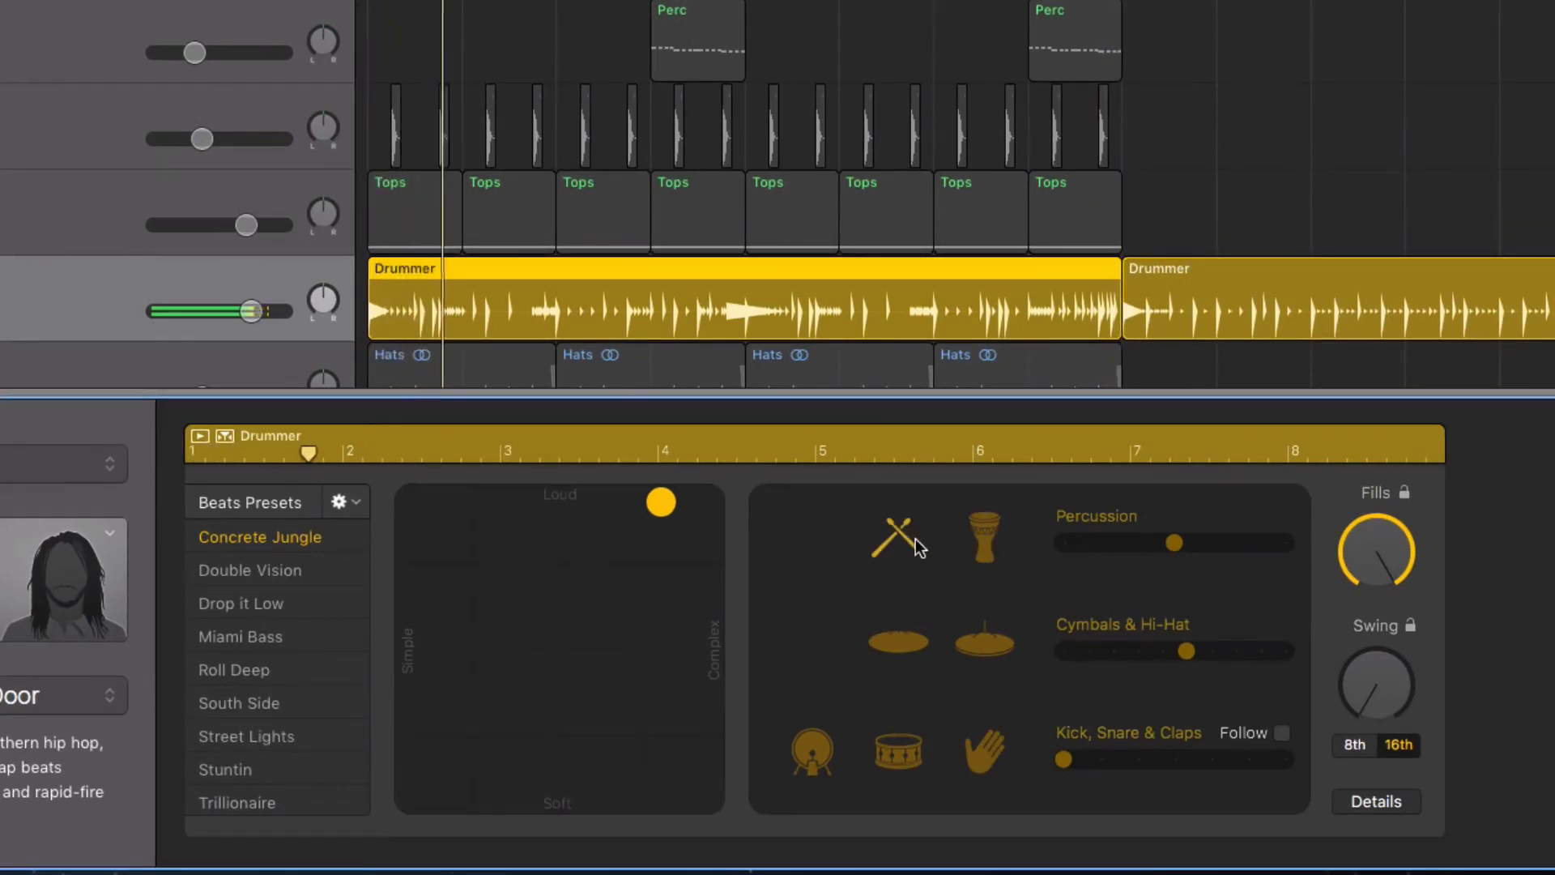
- Add sticks to the percussion part of the Concrete Jungle beat
left_click(895, 540)
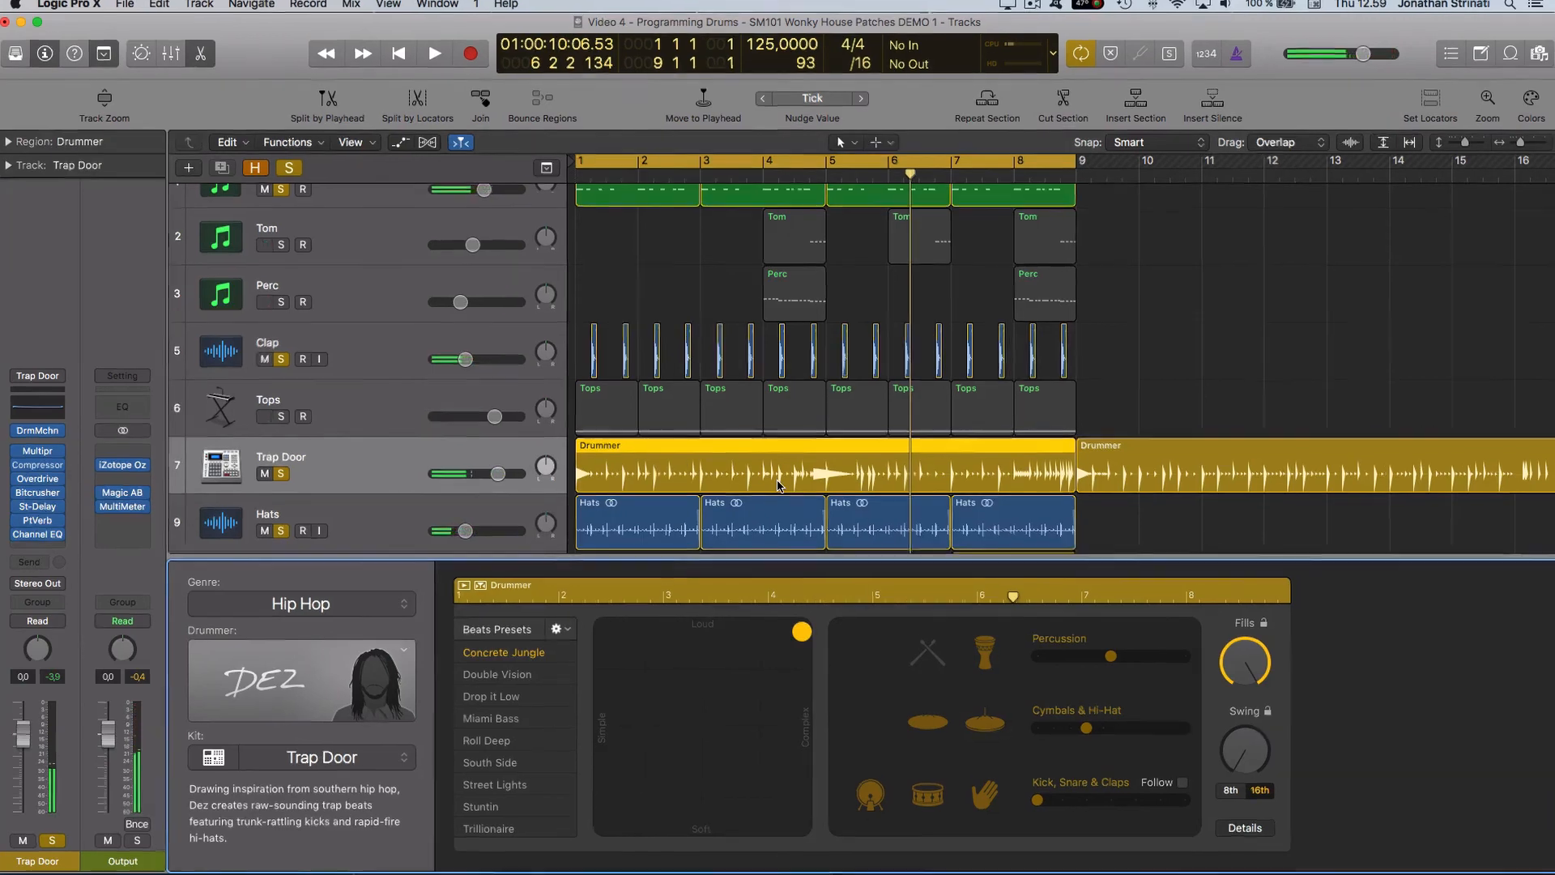
- Convert the Drummer region to a MIDI region and start playback
right_click(779, 486)
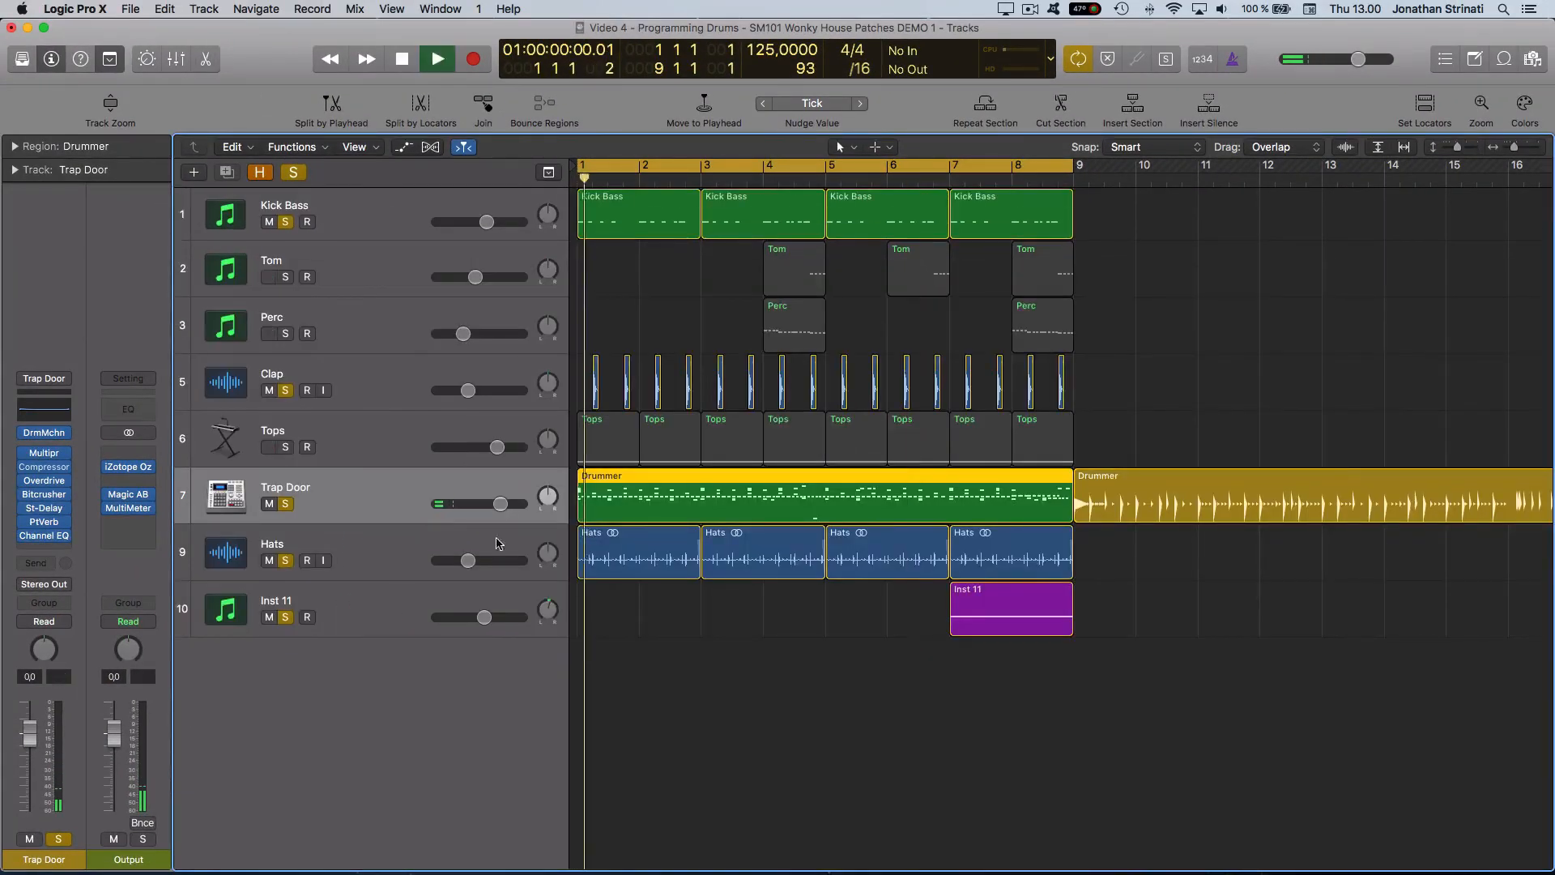
left_click(436, 59)
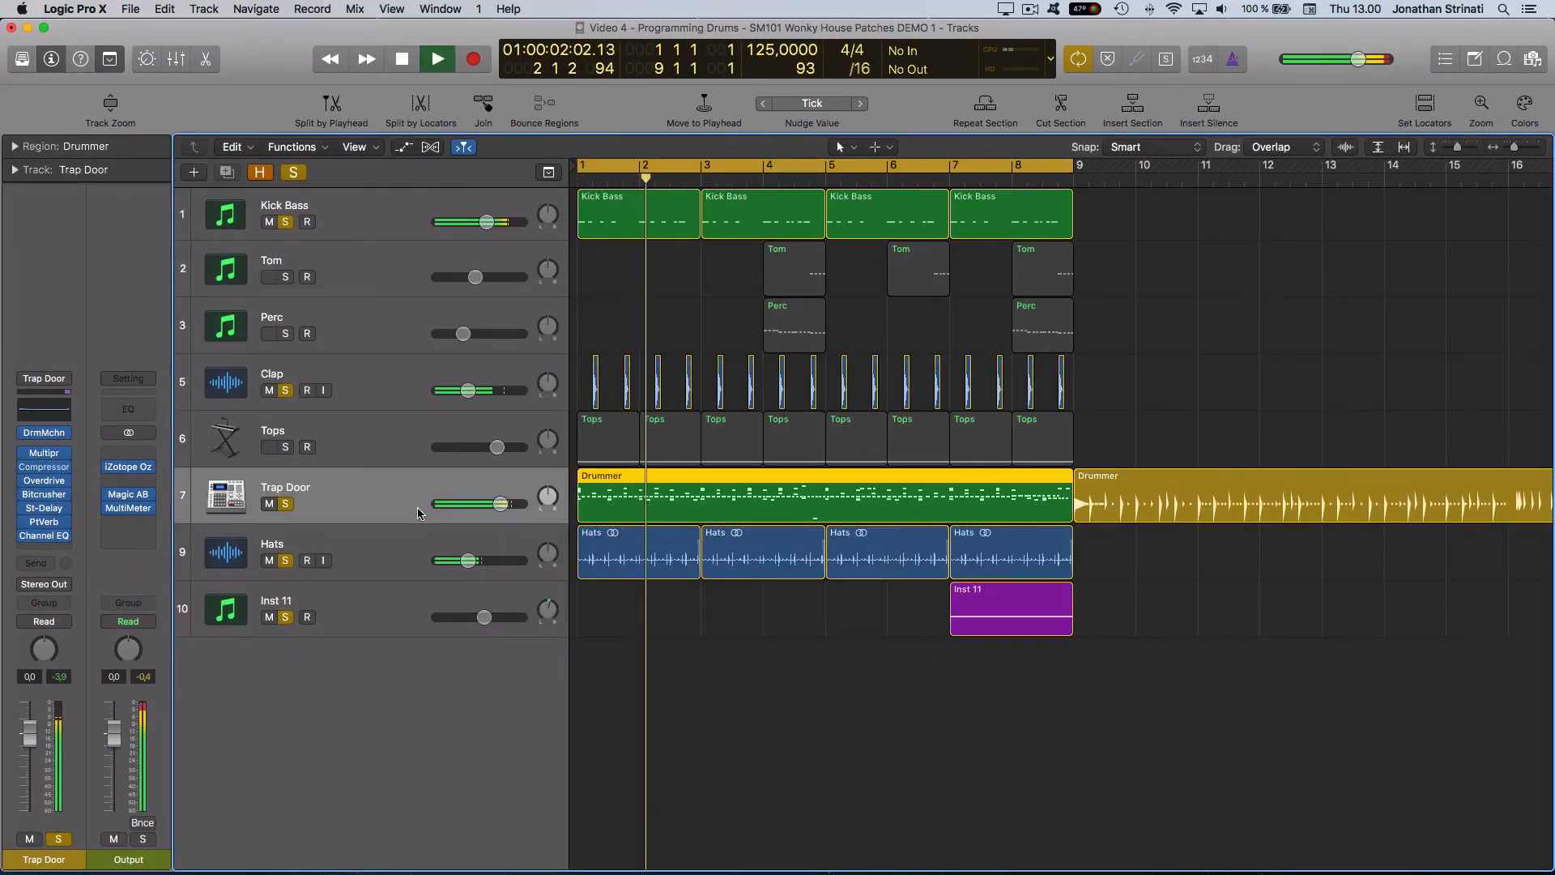